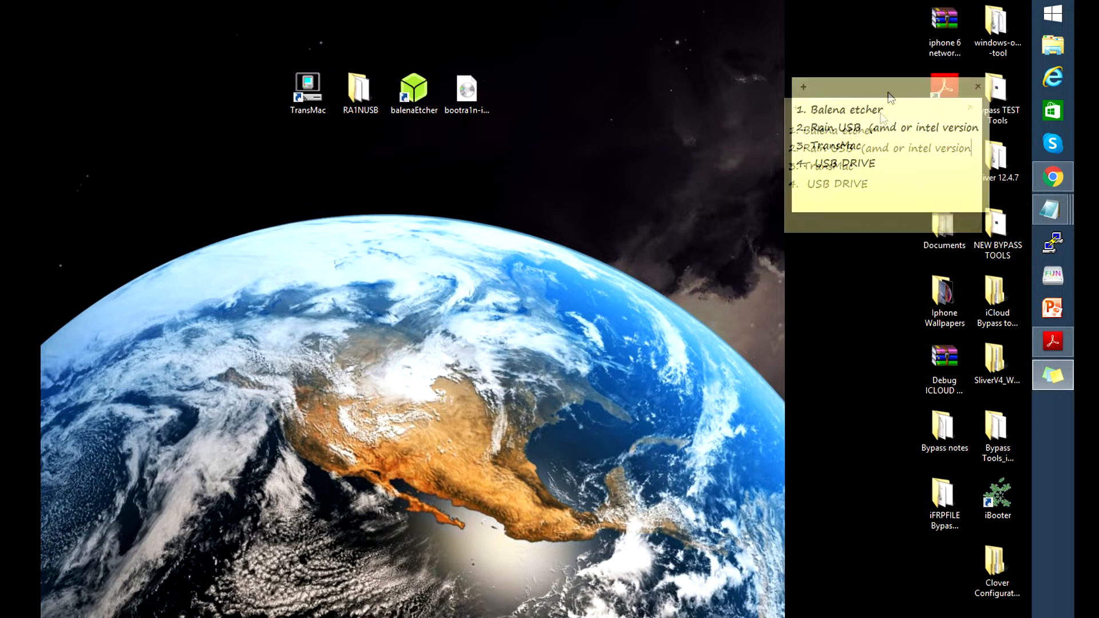
Step: Move the checklist note to the top of the desktop and point out the balenaEtcher and Rain USB items
{"action": "left_click_drag", "start_coordinate": [886, 87], "coordinate": [816, 30]}
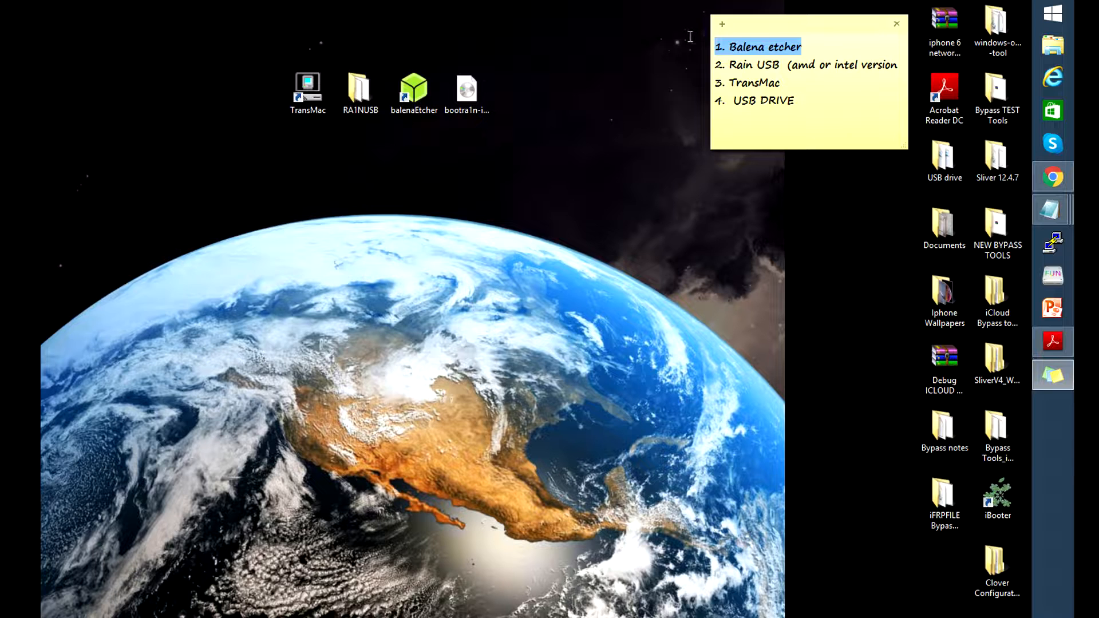
{"action": "left_click", "coordinate": [413, 89]}
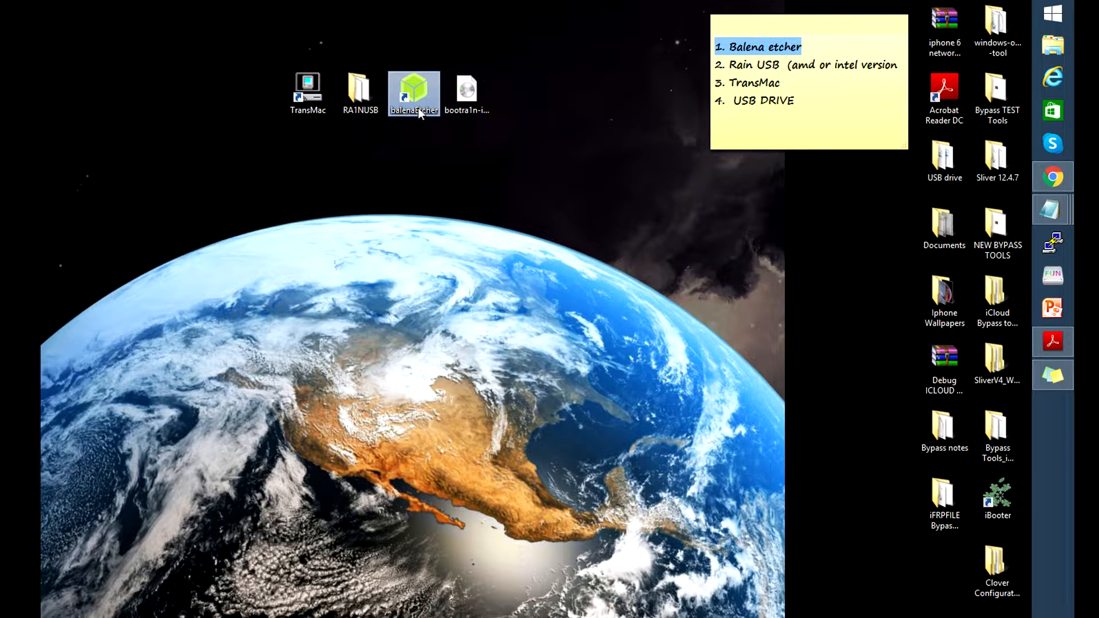
{"action": "right_click", "coordinate": [413, 92]}
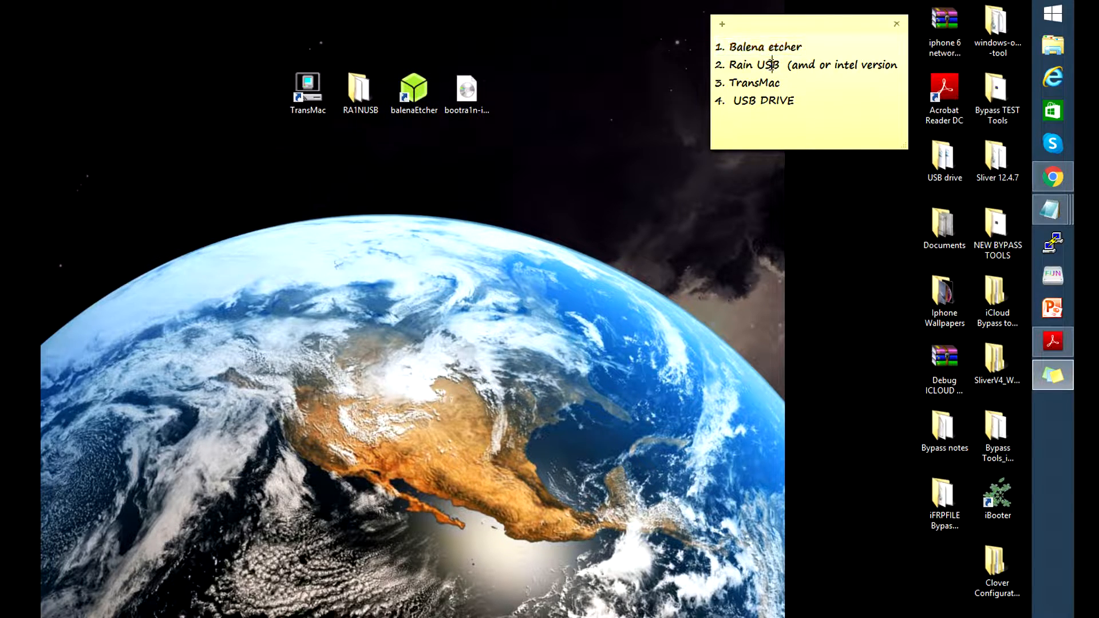
{"action": "double_click", "coordinate": [746, 64]}
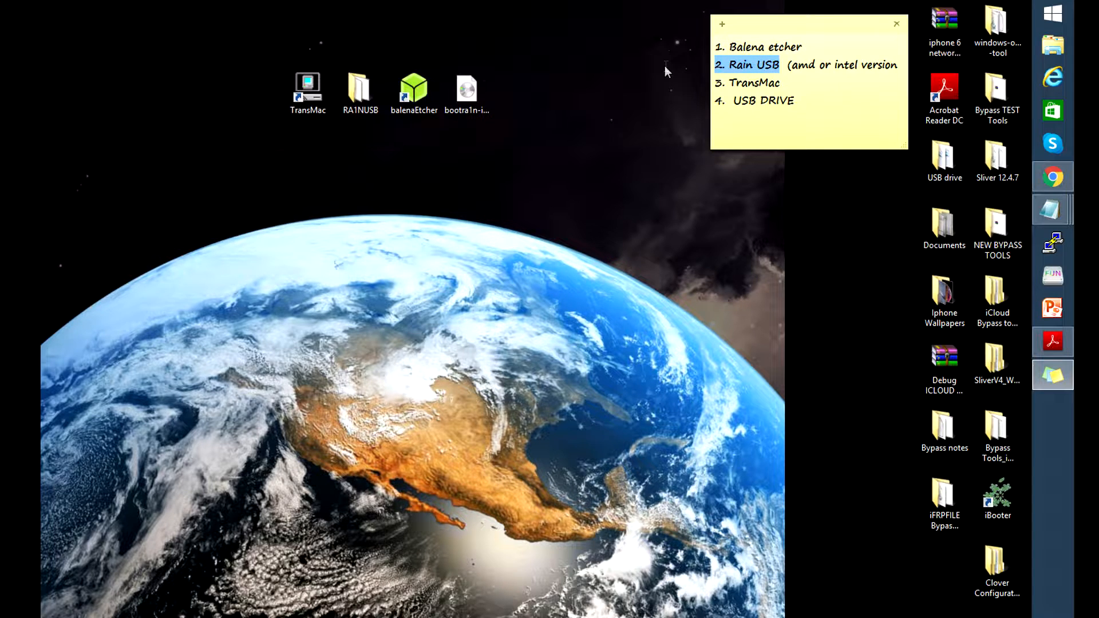
{"action": "left_click", "coordinate": [361, 88]}
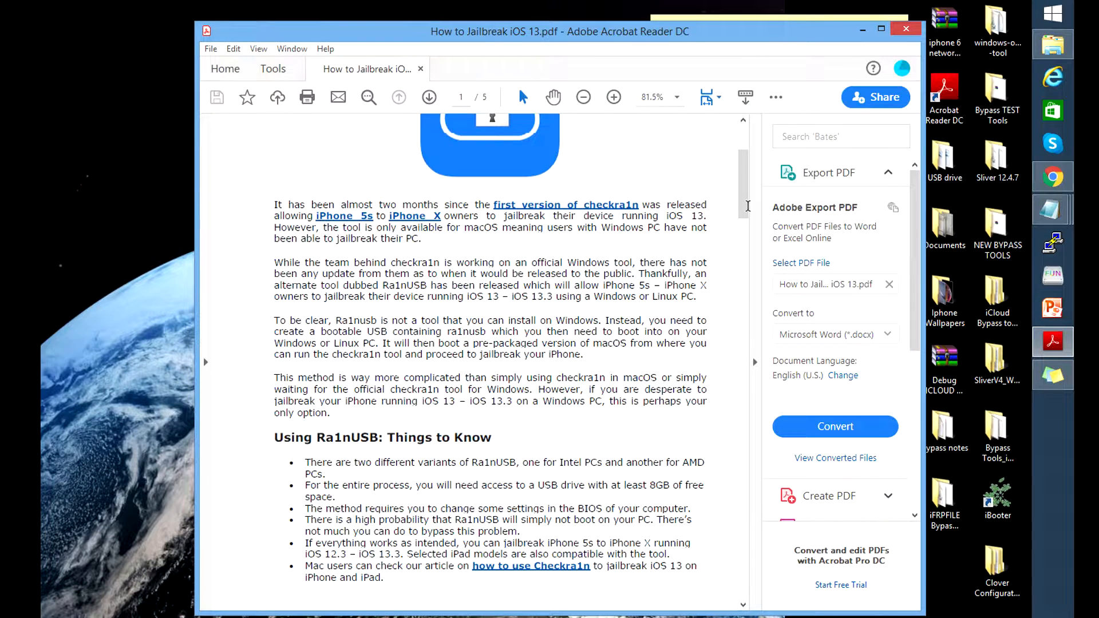
Step: Scroll the jailbreak guide PDF down through the Things to Know list toward Compatible Devices
{"action": "scroll", "scroll_direction": "down", "scroll_amount": 3}
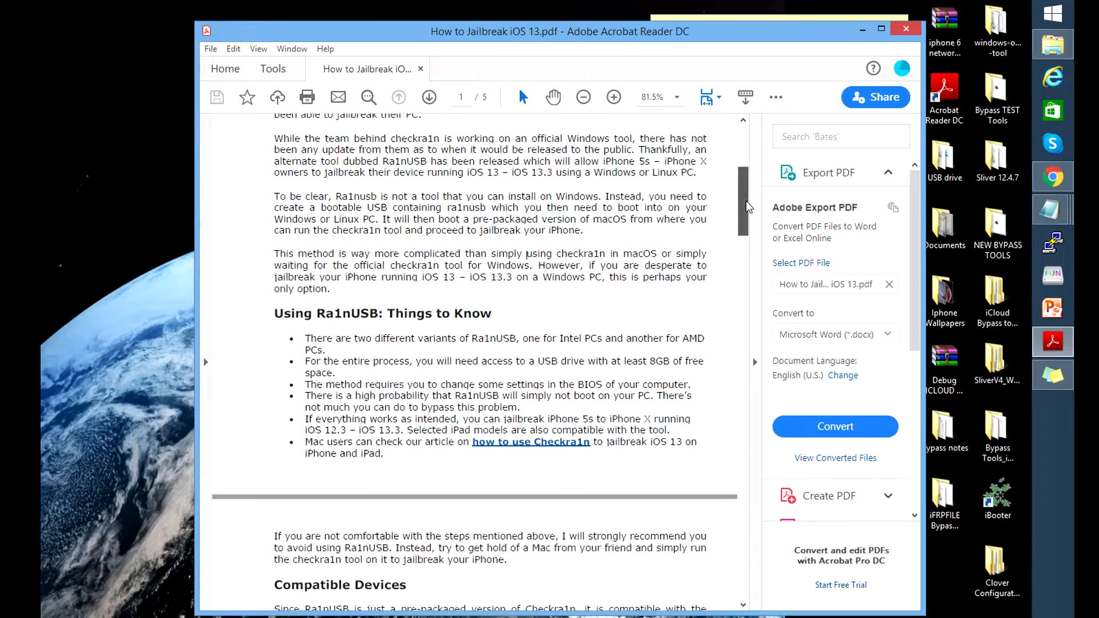
{"action": "scroll", "scroll_direction": "down", "scroll_amount": 3}
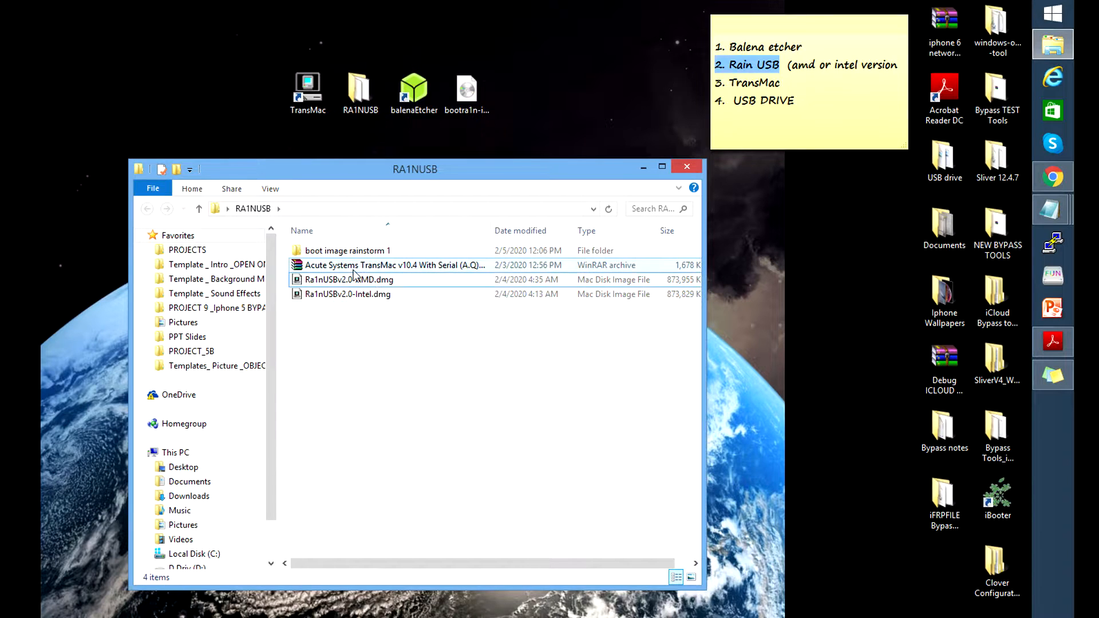
Step: Select the Ra1nUSBv2.0-AMD.dmg disk image in the RA1NUSB folder
{"action": "left_click", "coordinate": [393, 264]}
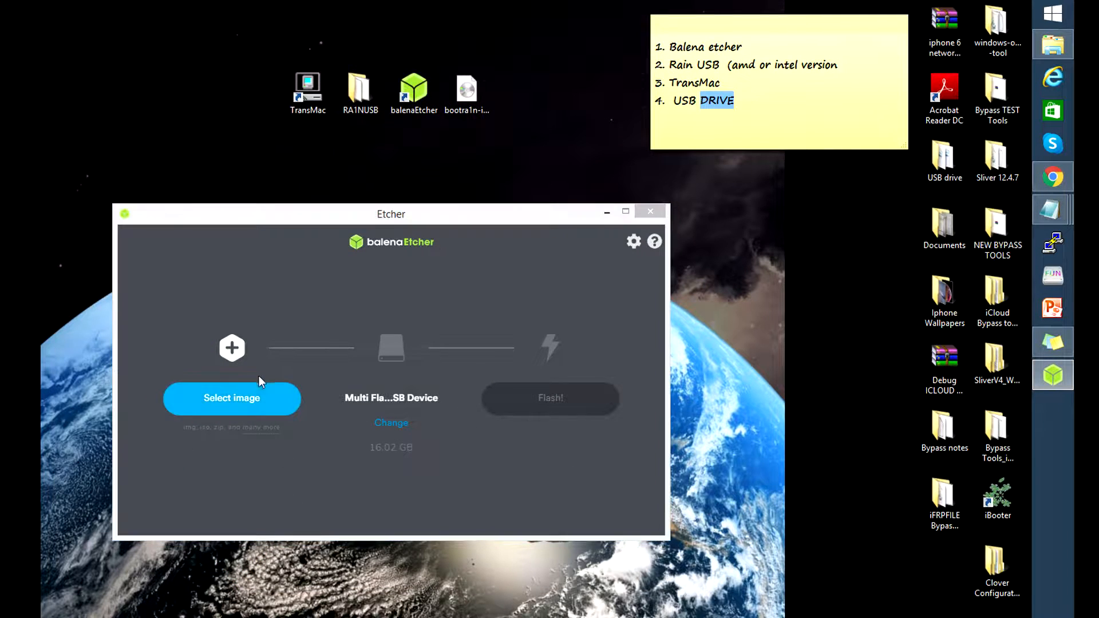
Step: Flash Ra1nUSBv2.0-Intel.dmg to the 16 GB Multi Flash USB drive and note '16 or 32 Gigabytes' on the checklist
{"action": "left_click", "coordinate": [231, 398]}
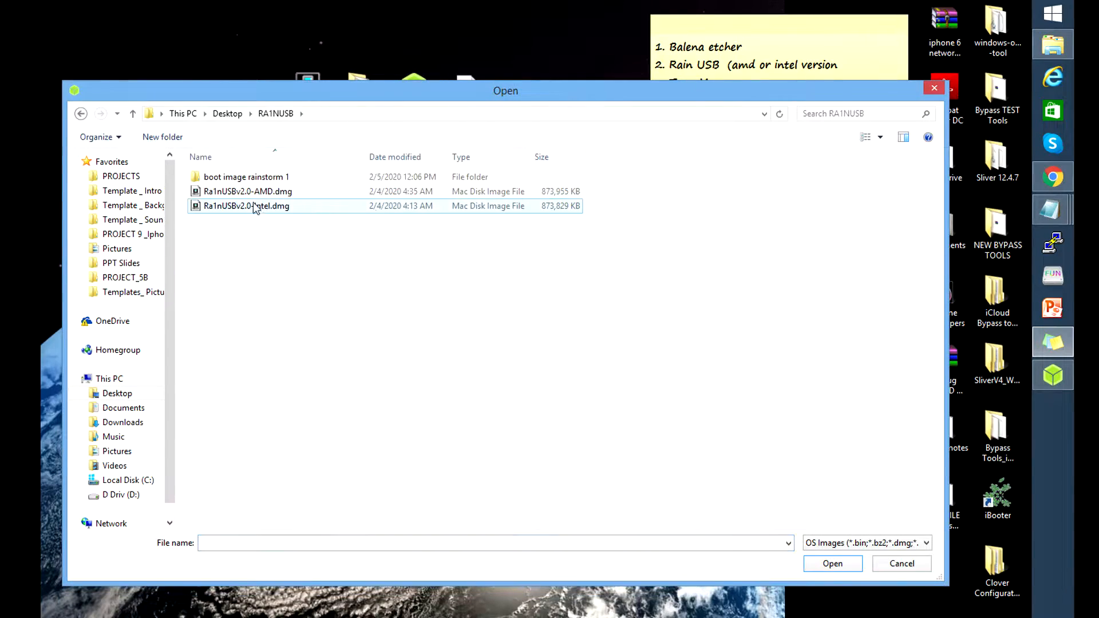
{"action": "left_click", "coordinate": [832, 563]}
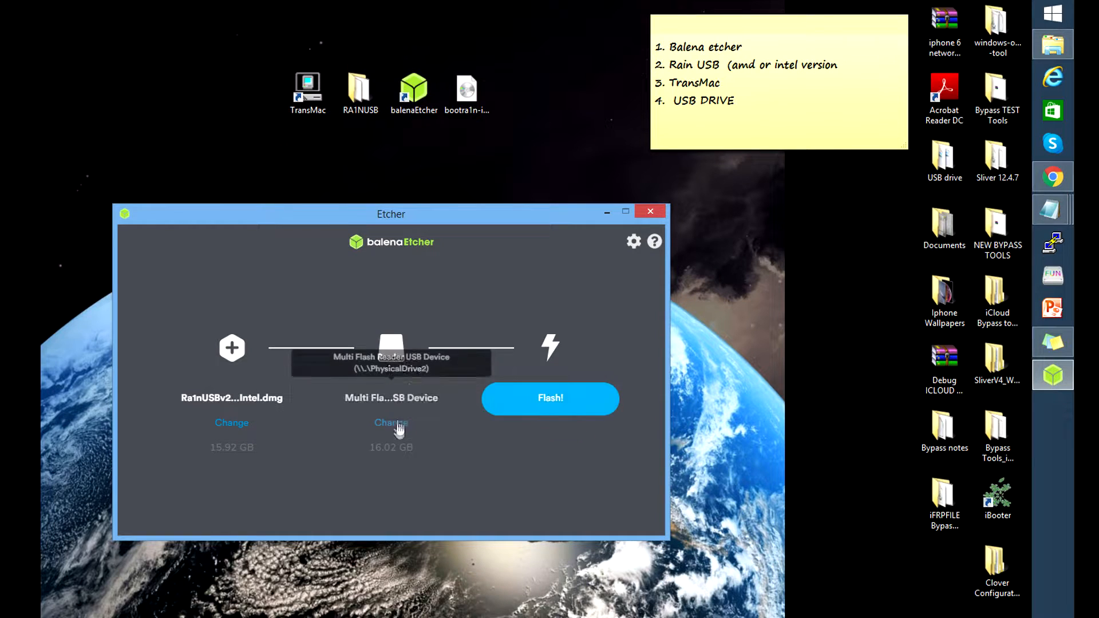
{"action": "left_click", "coordinate": [551, 398]}
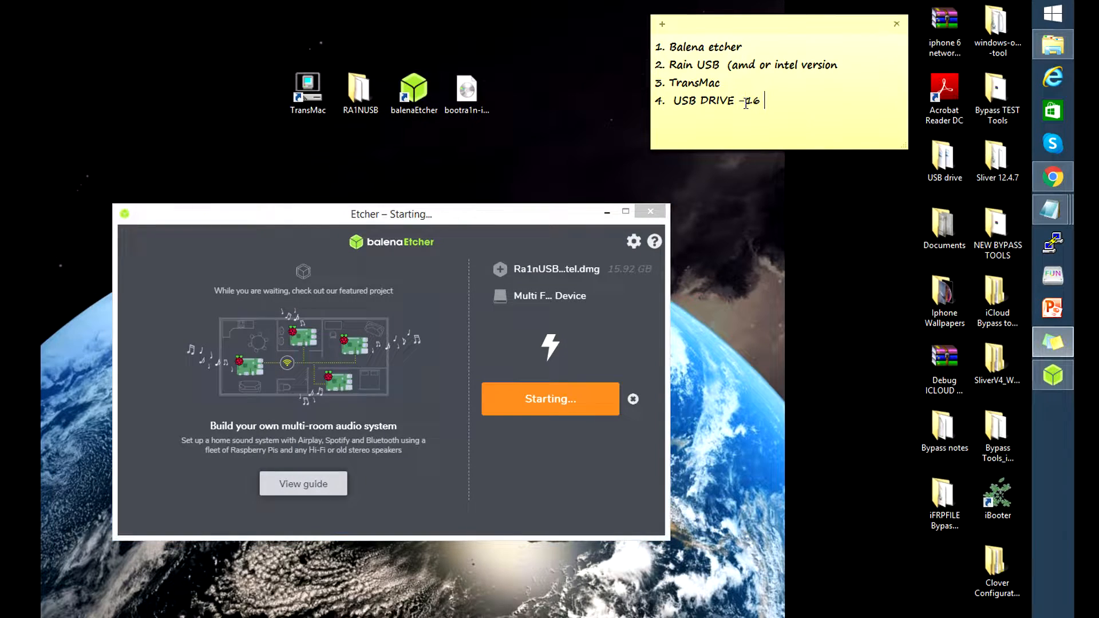
{"action": "type", "text": "or 32 Gi"}
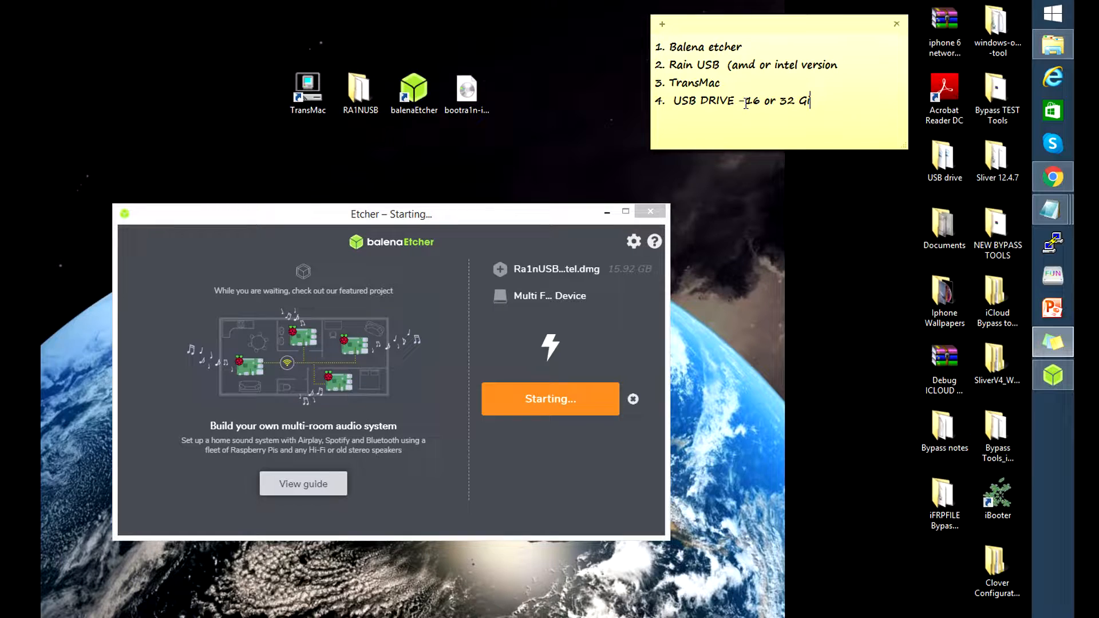
{"action": "type", "text": "gabytes"}
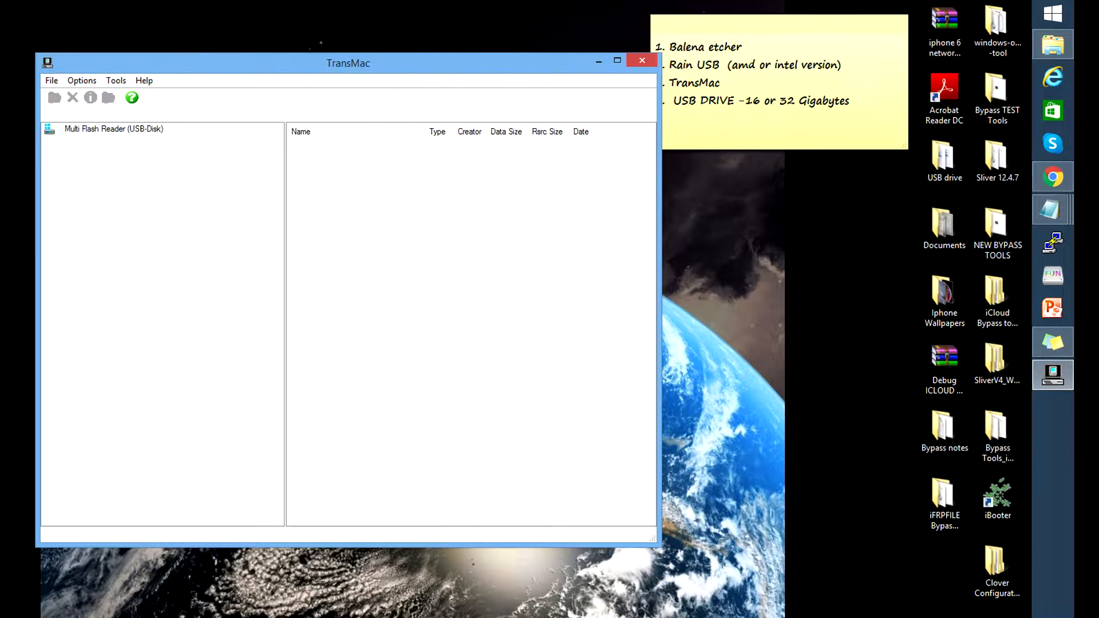
Step: Open the Multi Flash Reader USB disk as Administrator, dismiss the crash message, and expand the HFS+ volume's Applications
{"action": "left_click", "coordinate": [113, 128]}
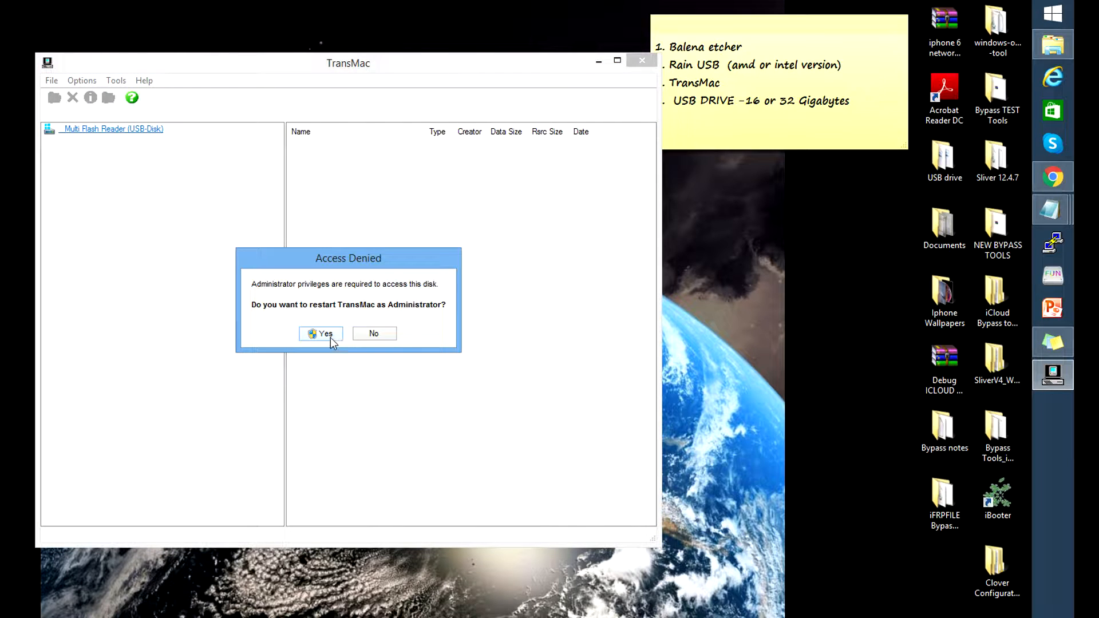
{"action": "left_click", "coordinate": [321, 333]}
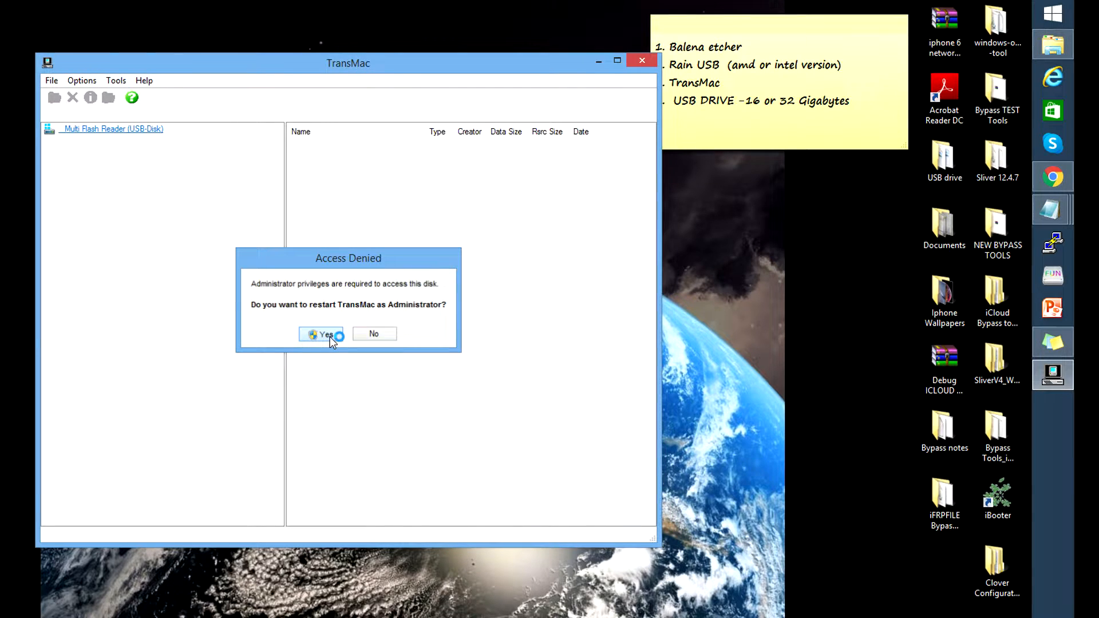
{"action": "left_click", "coordinate": [322, 333]}
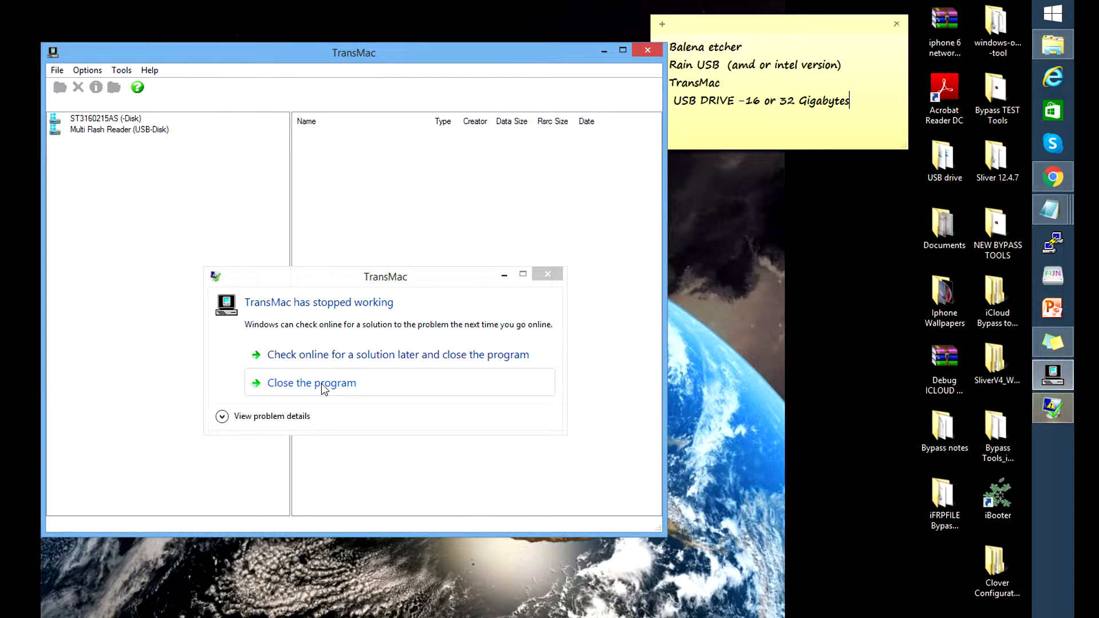
{"action": "left_click", "coordinate": [312, 382]}
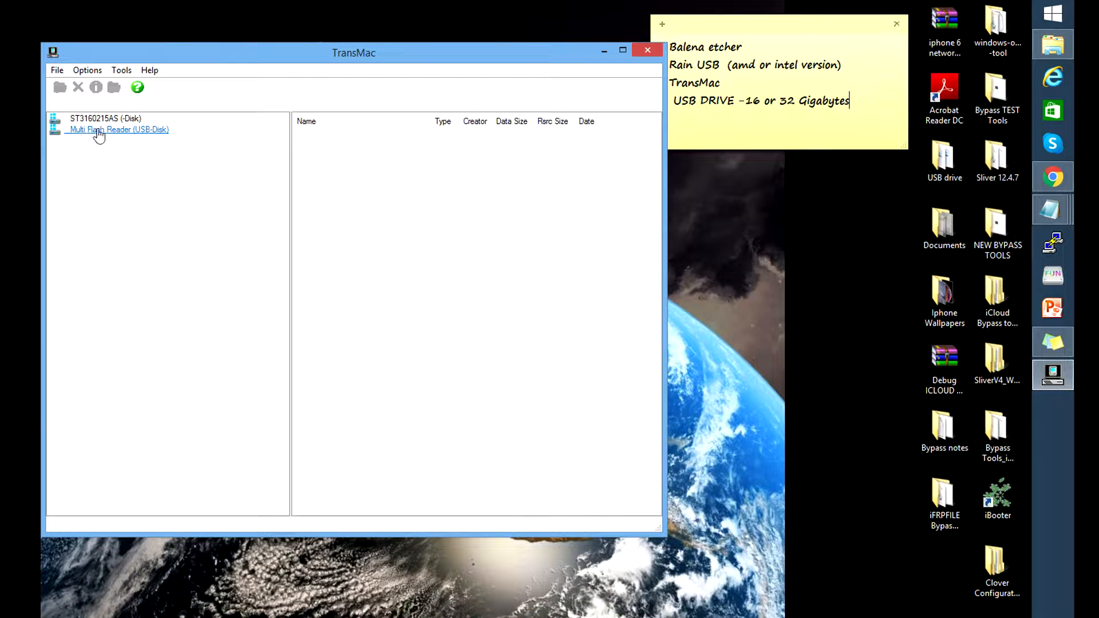
{"action": "mouse_move", "coordinate": [120, 135]}
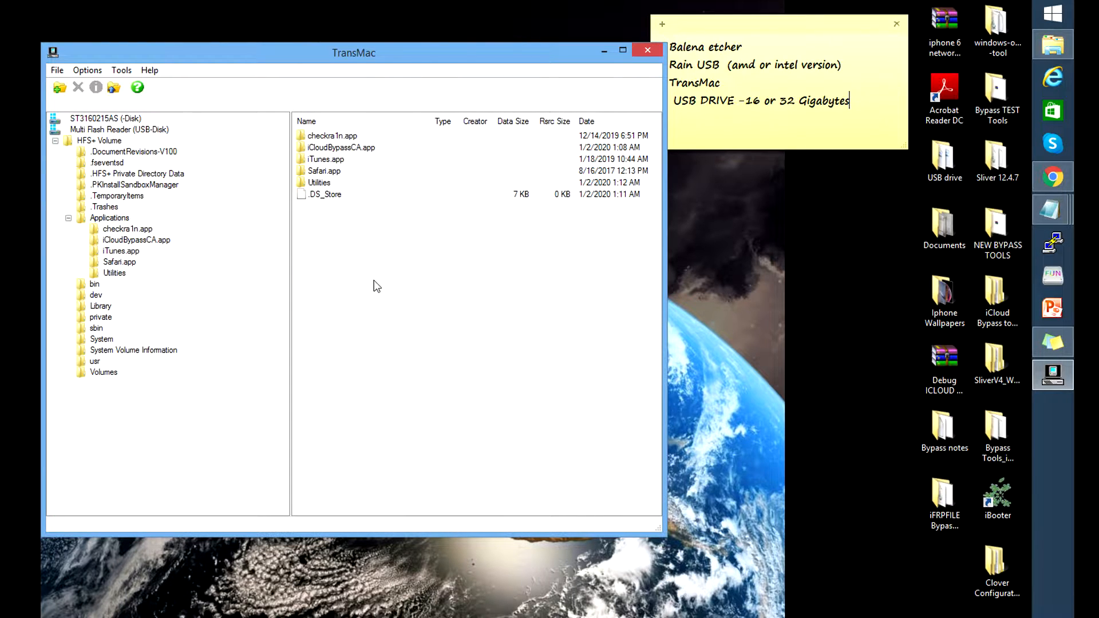
{"action": "mouse_move", "coordinate": [372, 254]}
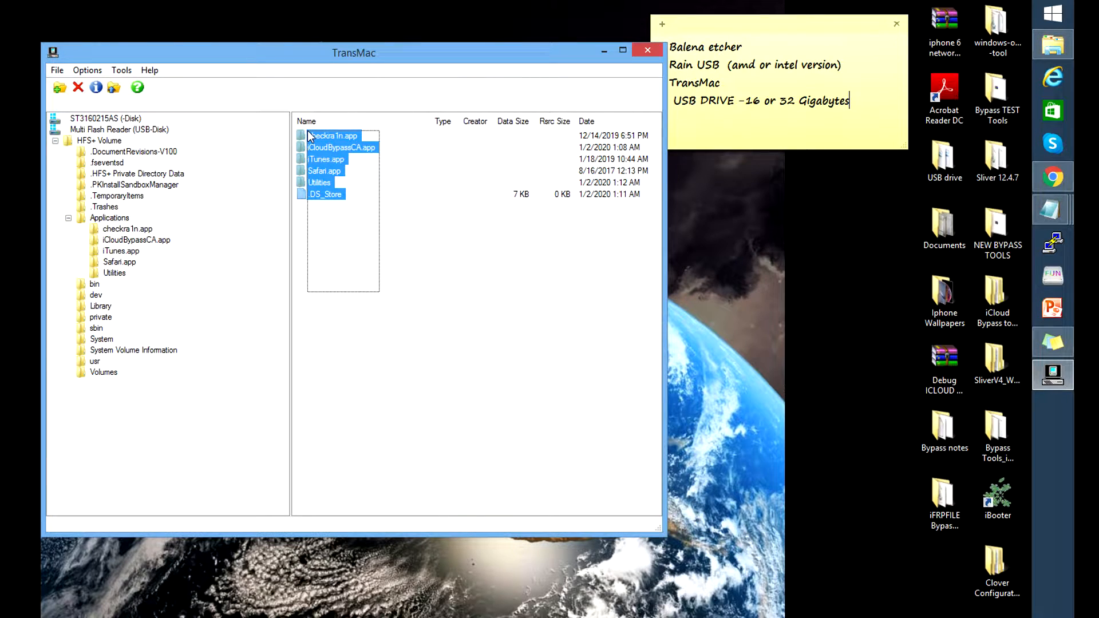
{"action": "left_click", "coordinate": [438, 301]}
{"action": "type", "text": "5. MINA USB & CHECKRA"}
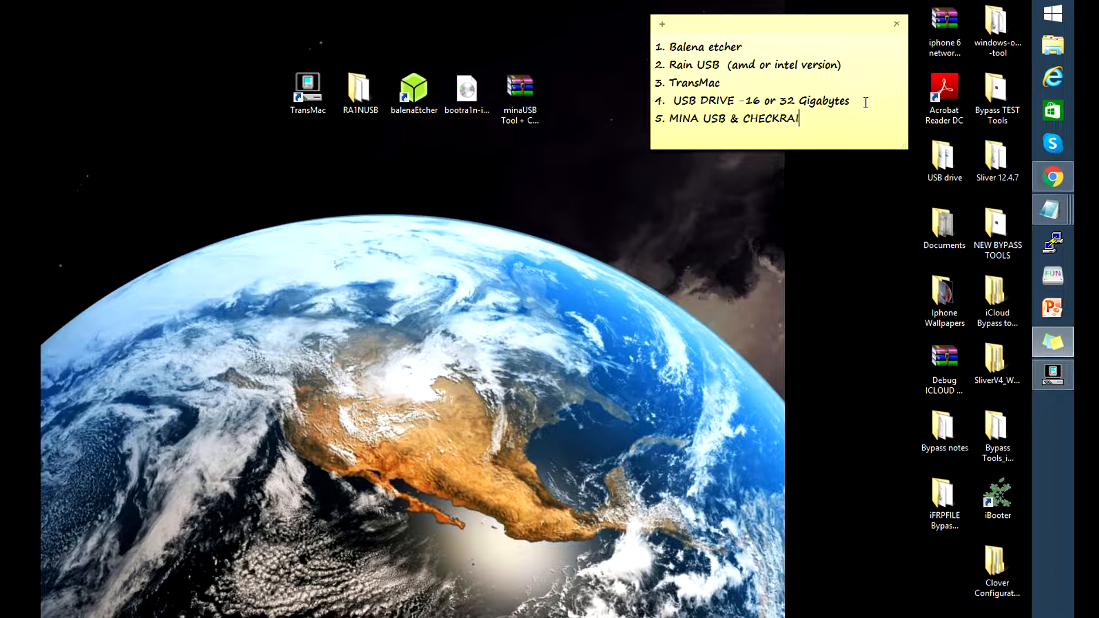
Step: Note '10.1 or 10' on the checklist, open the minaUSB Tool + Checkra1n archive and select 0.10.1.app for extraction
{"action": "type", "text": "10.1 or 10.2 files"}
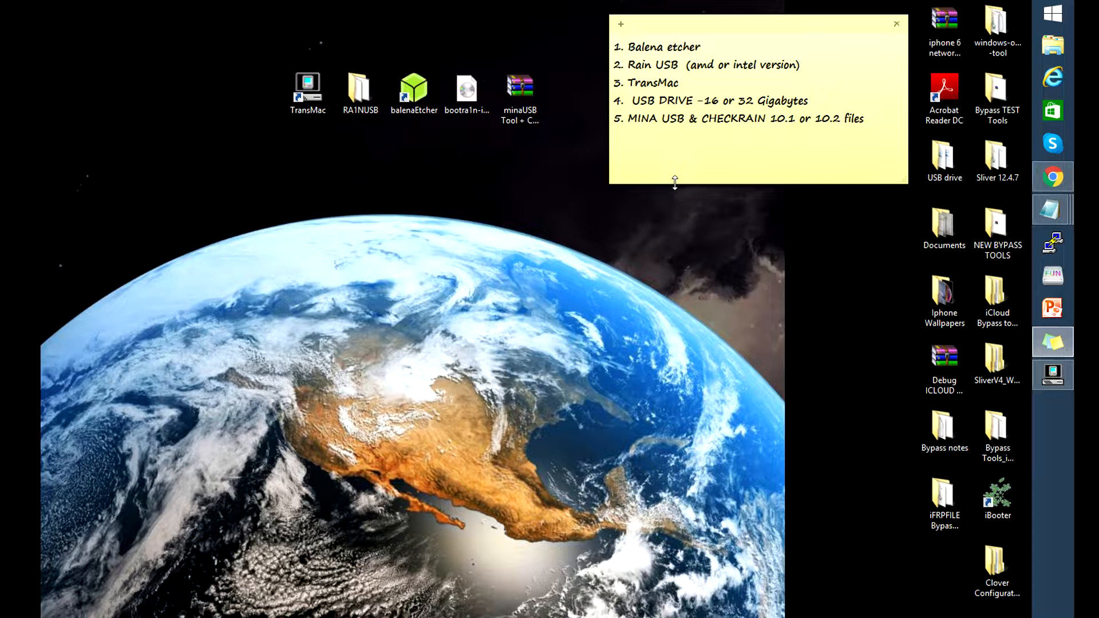
{"action": "double_click", "coordinate": [520, 87]}
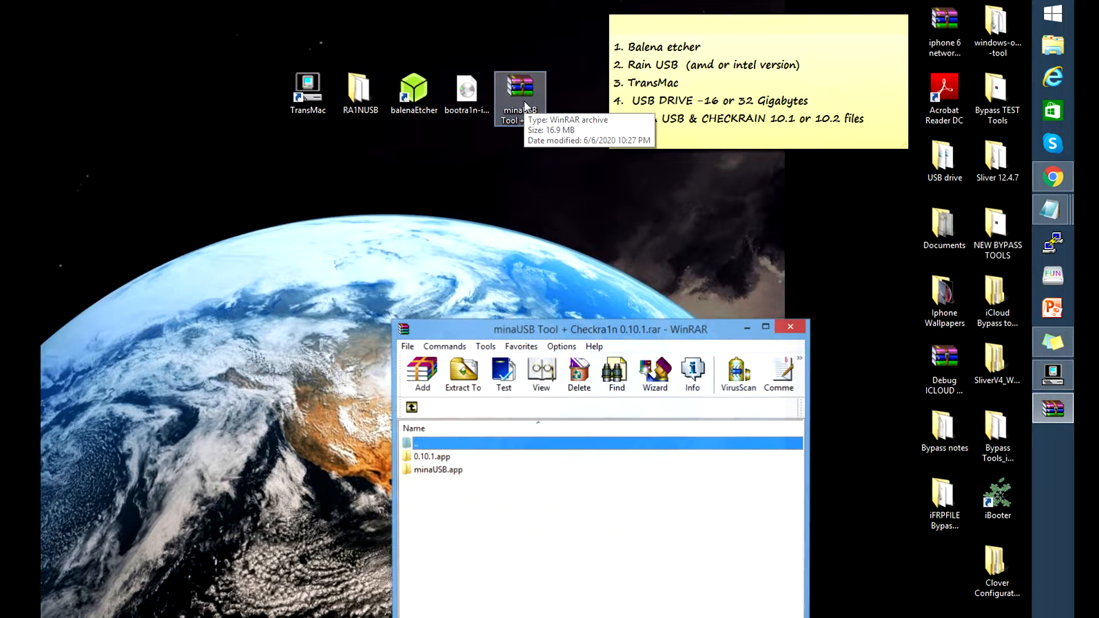
{"action": "left_click_drag", "start_coordinate": [600, 326], "coordinate": [411, 176]}
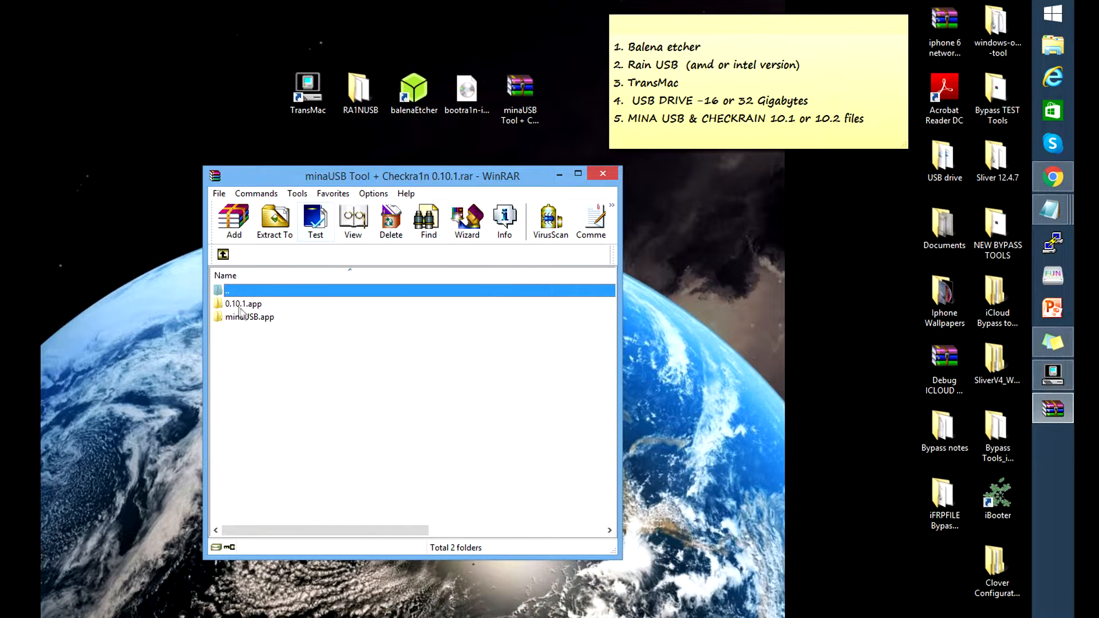
{"action": "left_click", "coordinate": [242, 303]}
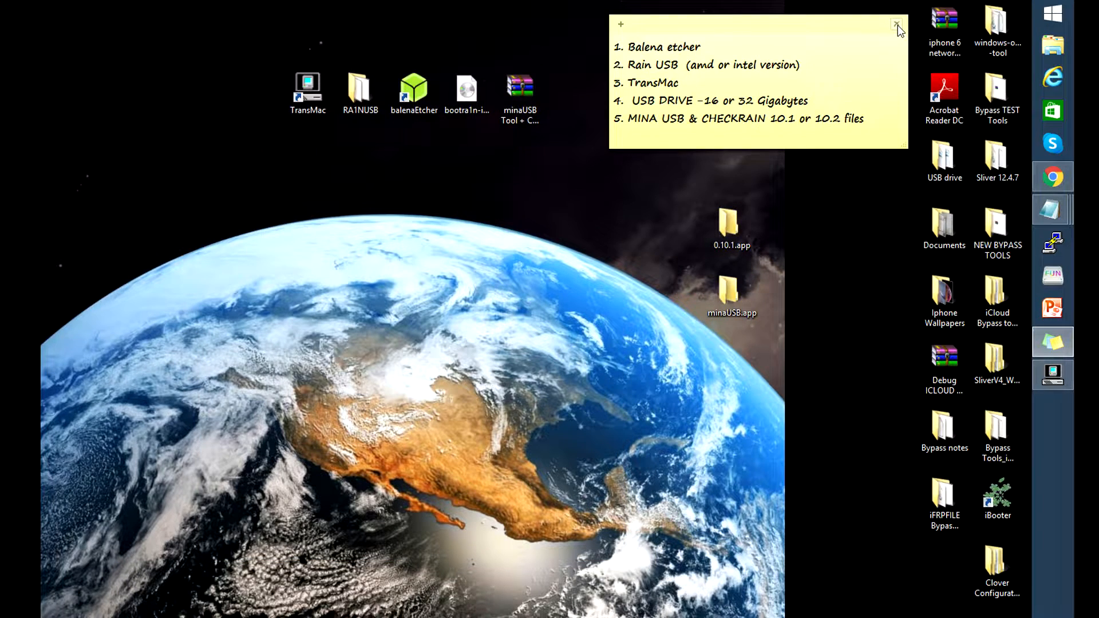
{"action": "mouse_move", "coordinate": [900, 27]}
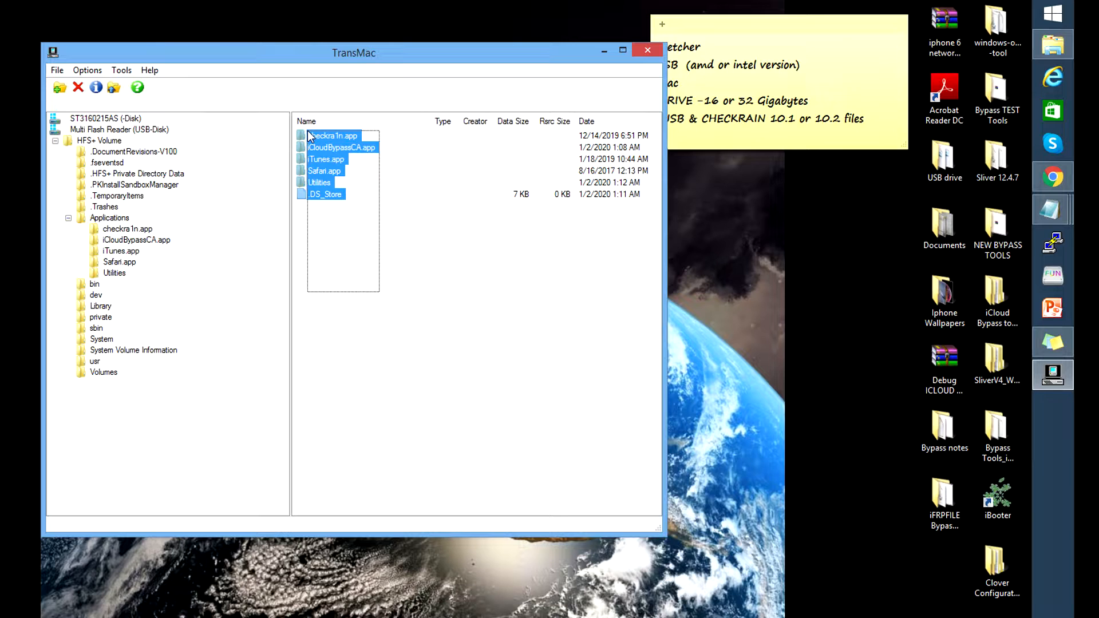
Step: Copy 0.10.1.app and then minaUSB.app from the desktop into the USB drive's Applications folder
{"action": "left_click", "coordinate": [439, 303]}
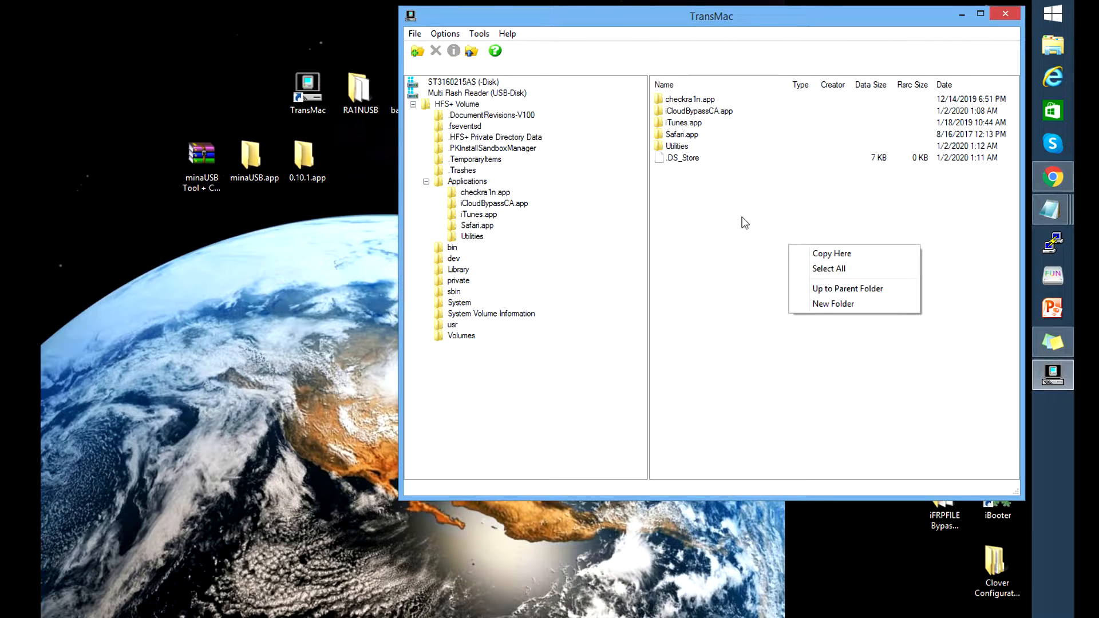
{"action": "mouse_move", "coordinate": [732, 216]}
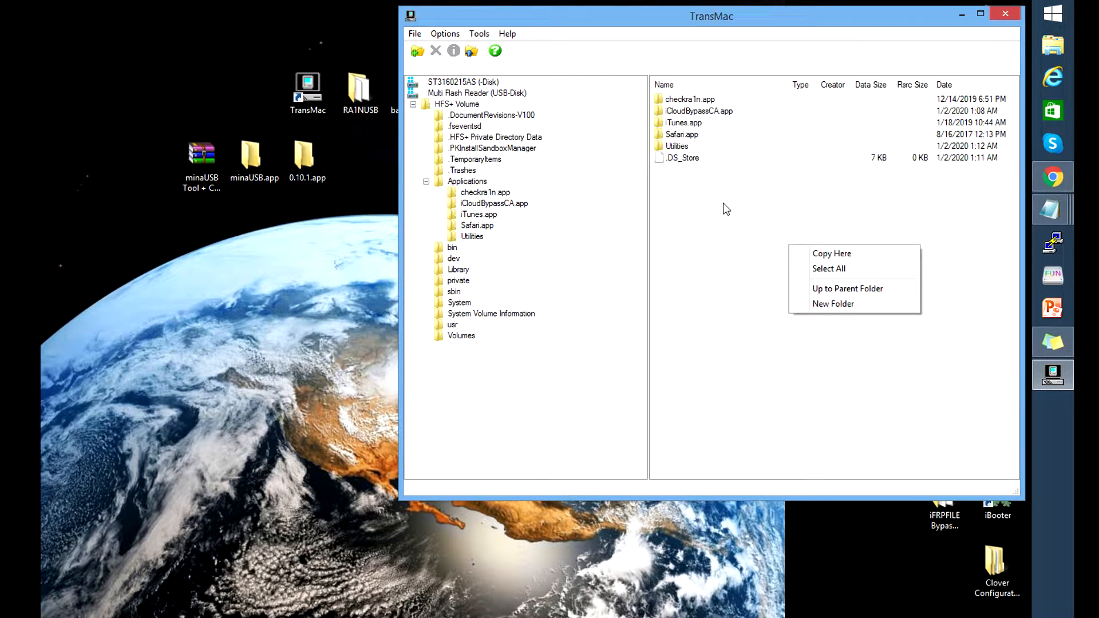
{"action": "mouse_move", "coordinate": [831, 255]}
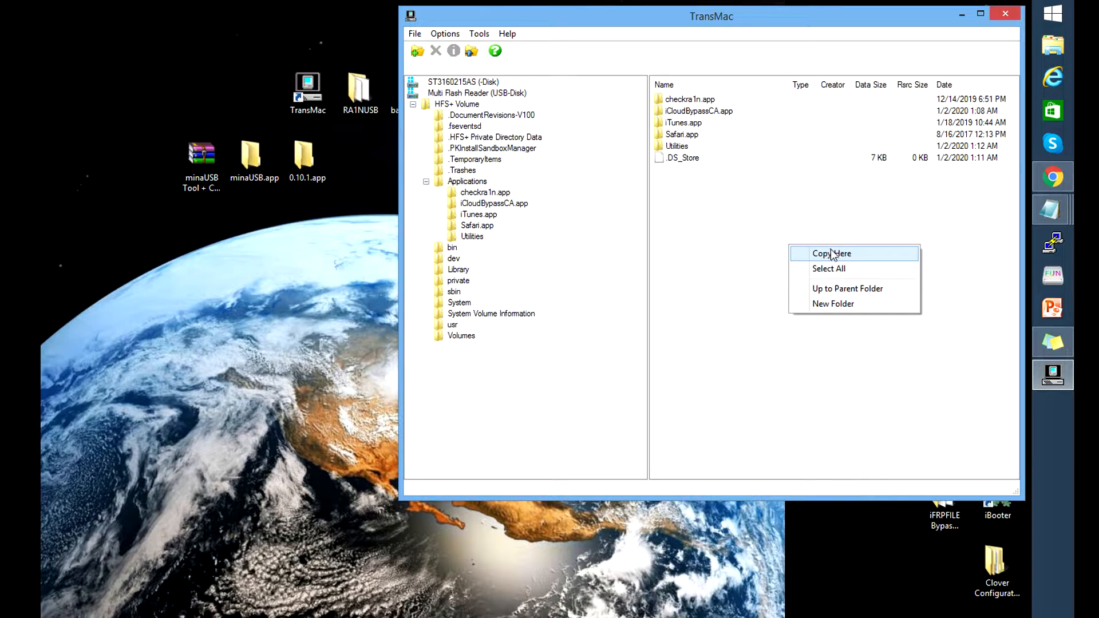
{"action": "left_click", "coordinate": [832, 253]}
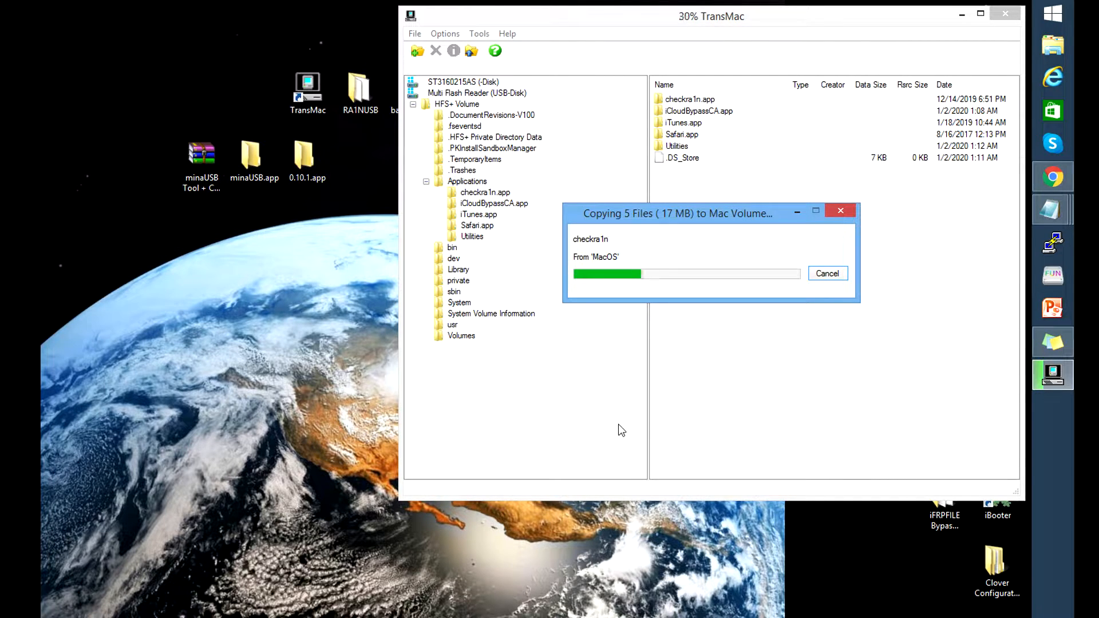
{"action": "mouse_move", "coordinate": [739, 408]}
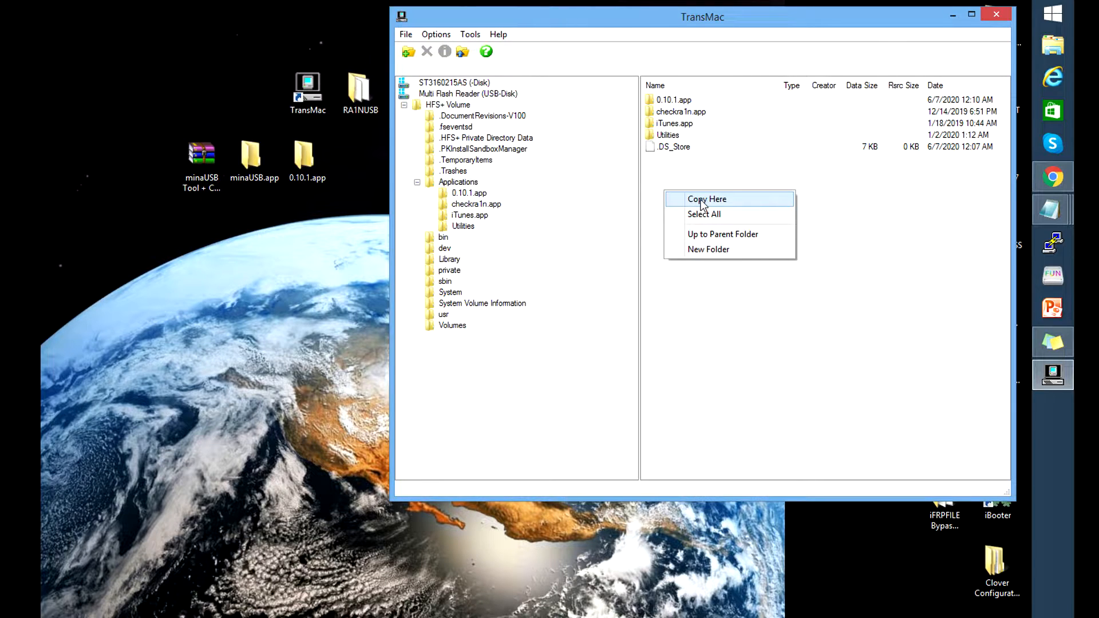
{"action": "left_click", "coordinate": [706, 199]}
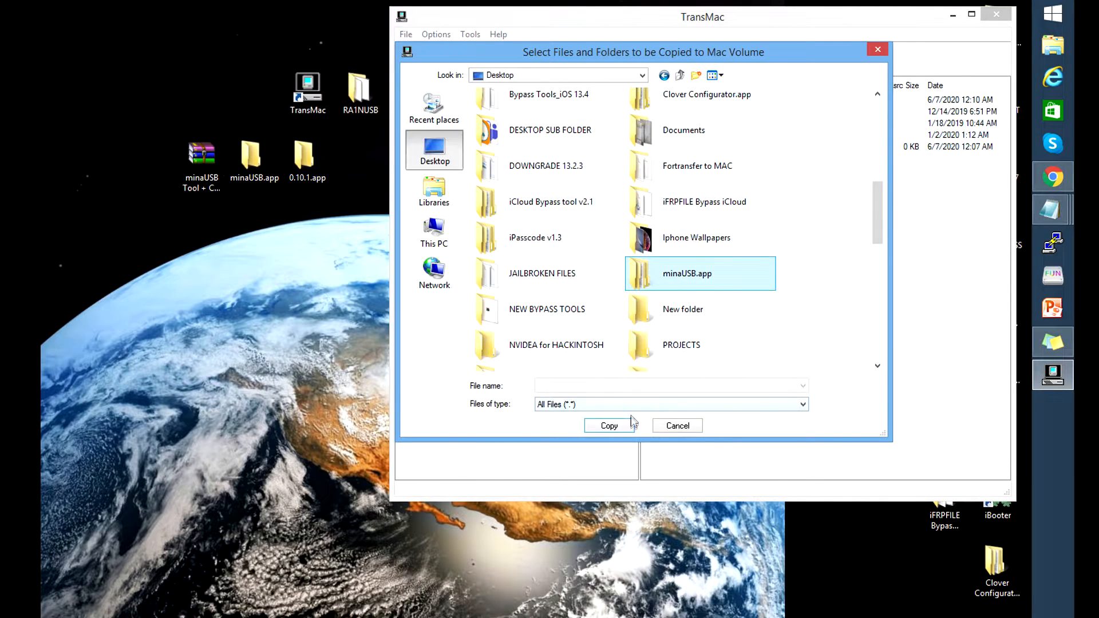
{"action": "left_click", "coordinate": [608, 426]}
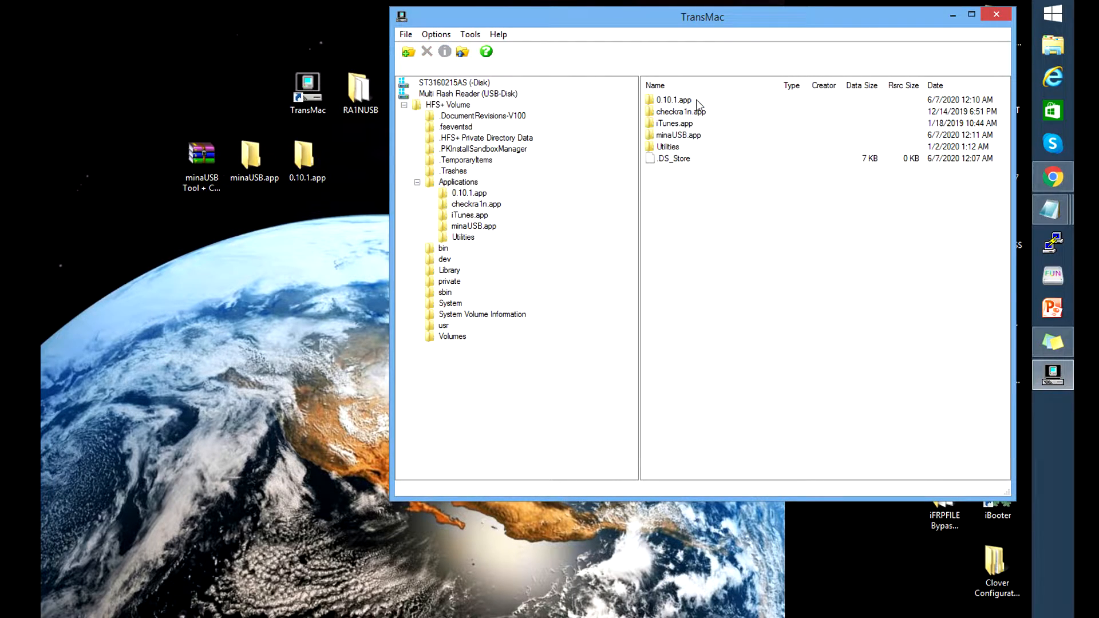
{"action": "left_click", "coordinate": [678, 135]}
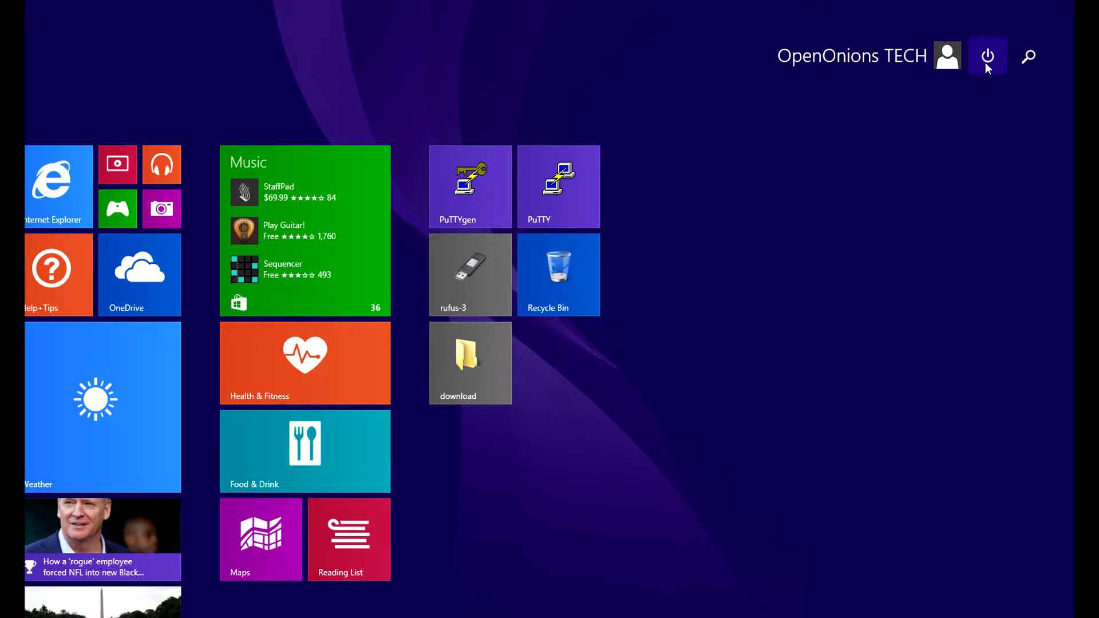
Step: Shut down the computer from the Start screen's power options
{"action": "left_click", "coordinate": [988, 57]}
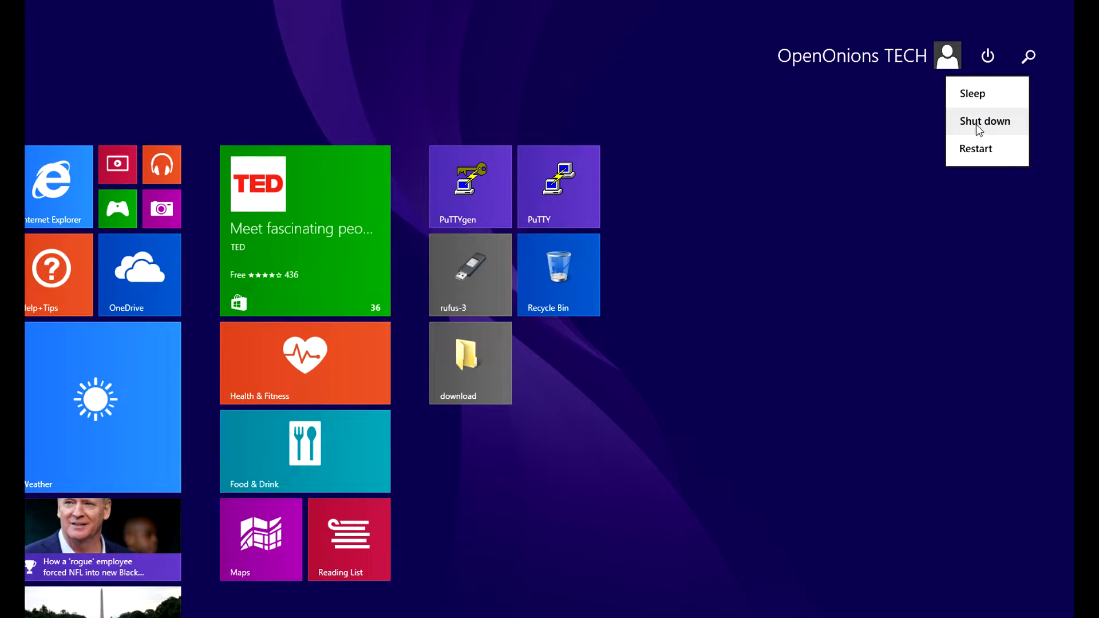
{"action": "left_click", "coordinate": [984, 120]}
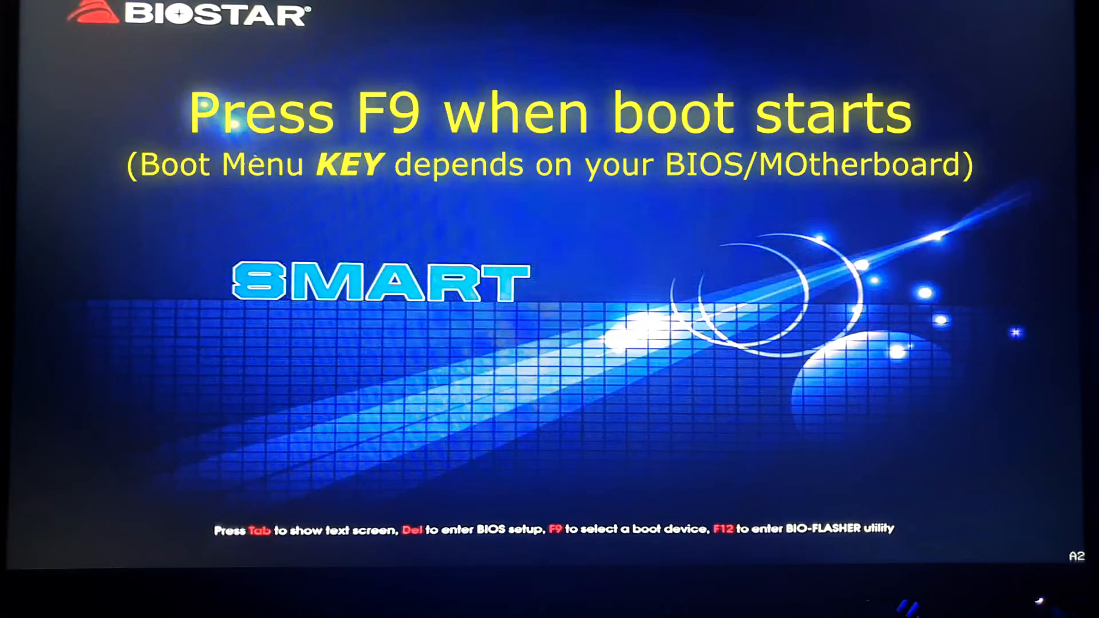
Step: Enter firmware setup from the F9 boot menu and review the Advanced ACPI settings
{"action": "key", "text": "F9"}
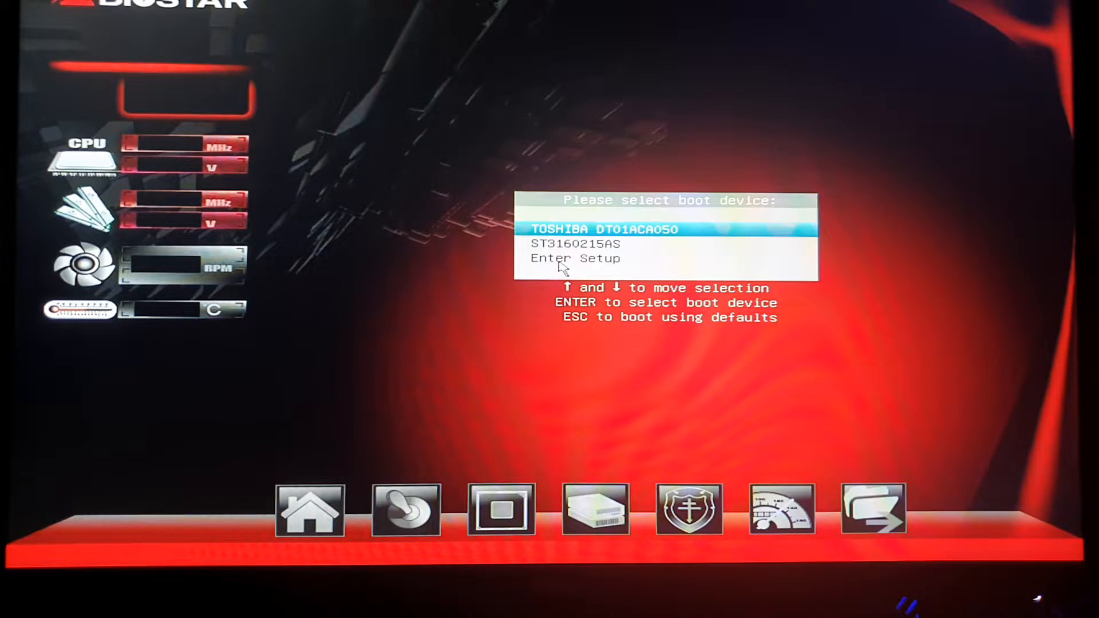
{"action": "key", "text": "Down"}
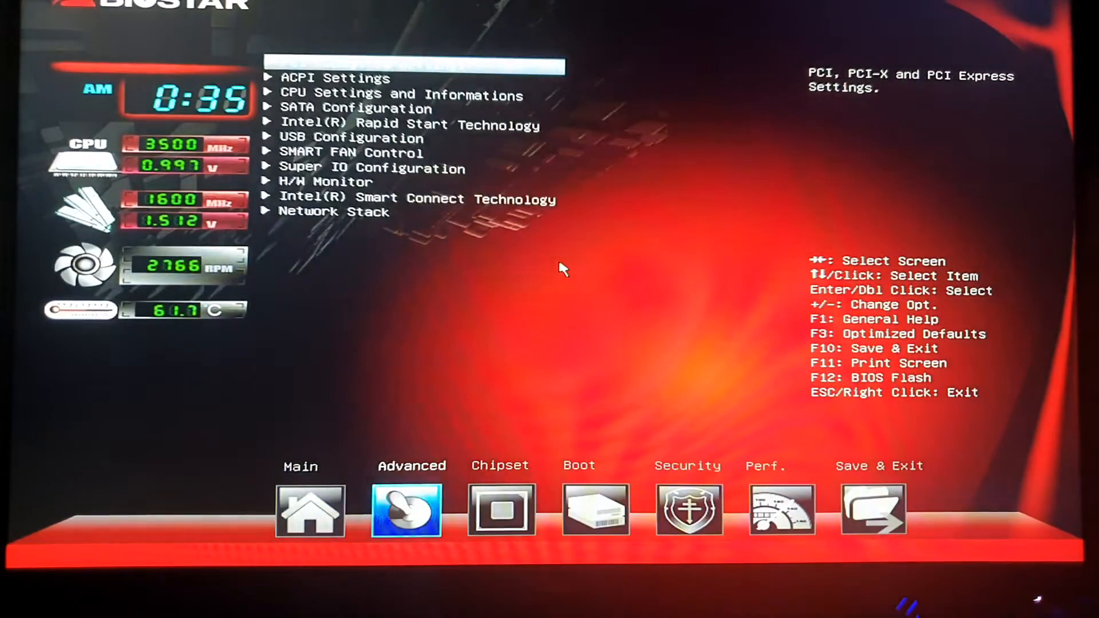
{"action": "left_click", "coordinate": [309, 509]}
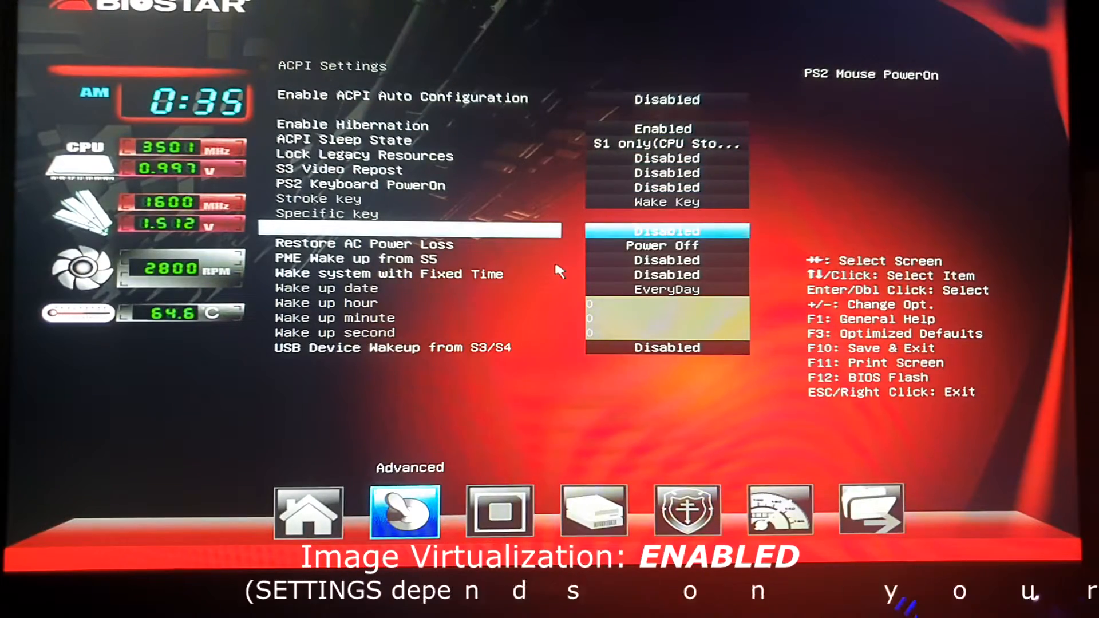
{"action": "key", "text": "Down"}
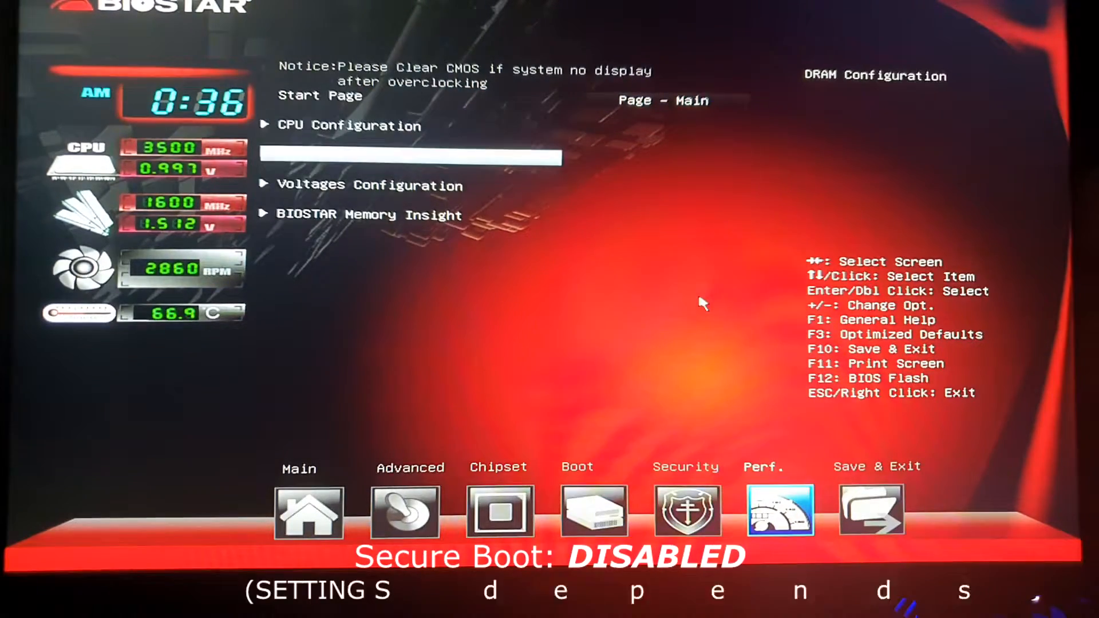
Step: Review the Main and Performance pages, then go to the Save & Exit page
{"action": "left_click", "coordinate": [871, 509]}
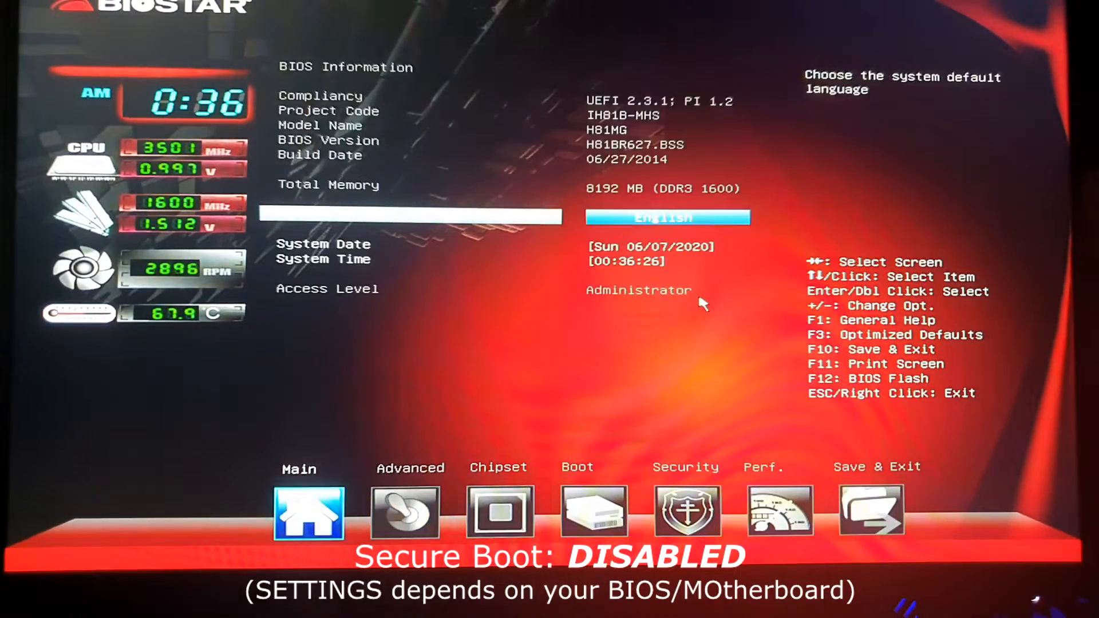
{"action": "left_click", "coordinate": [779, 509]}
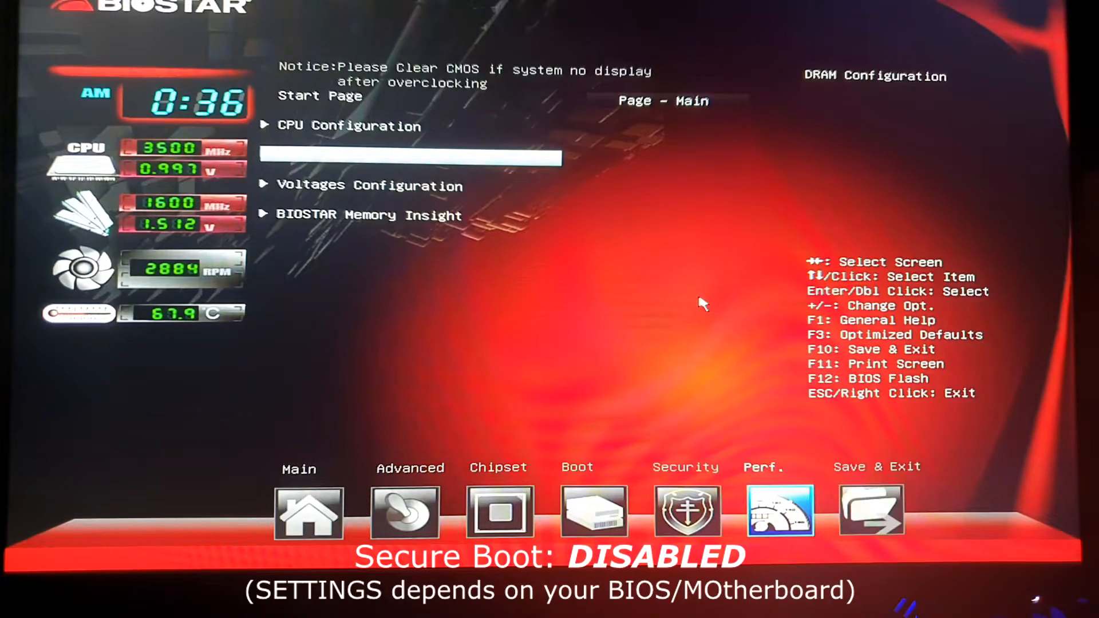
{"action": "left_click", "coordinate": [870, 511]}
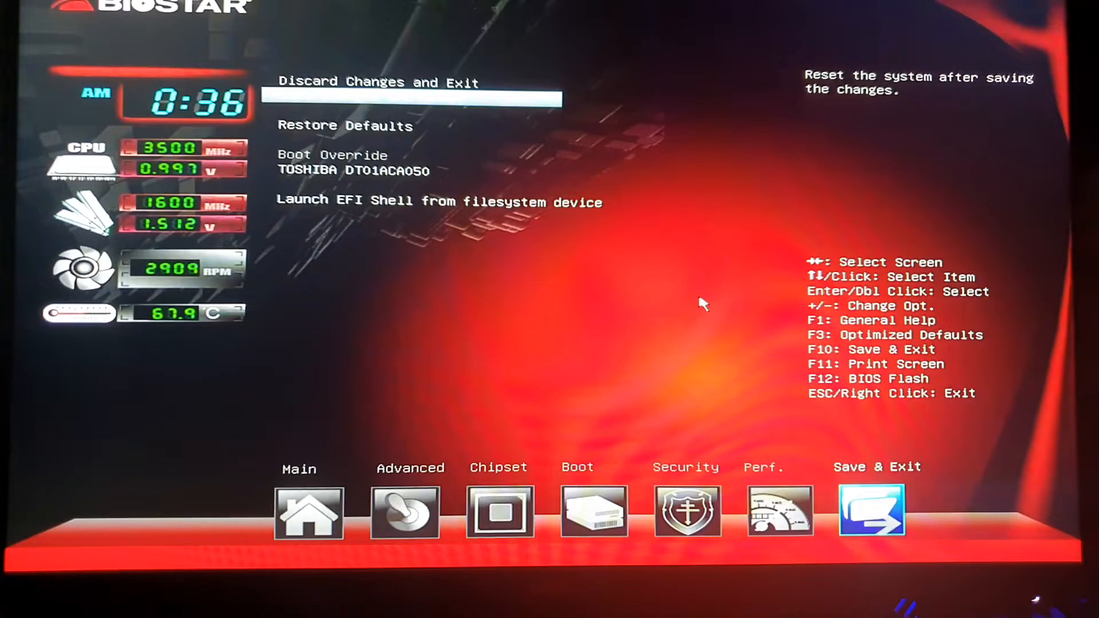
Step: Choose Save Changes and Reset and confirm to restart with the saved BIOS configuration
{"action": "left_click", "coordinate": [413, 96]}
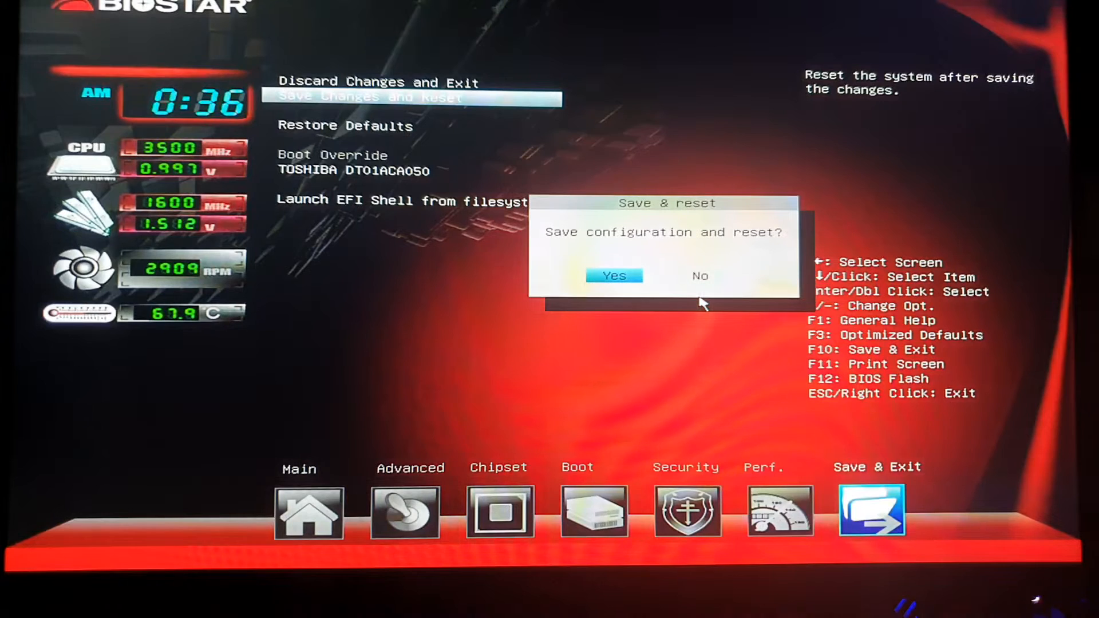
{"action": "left_click", "coordinate": [614, 275]}
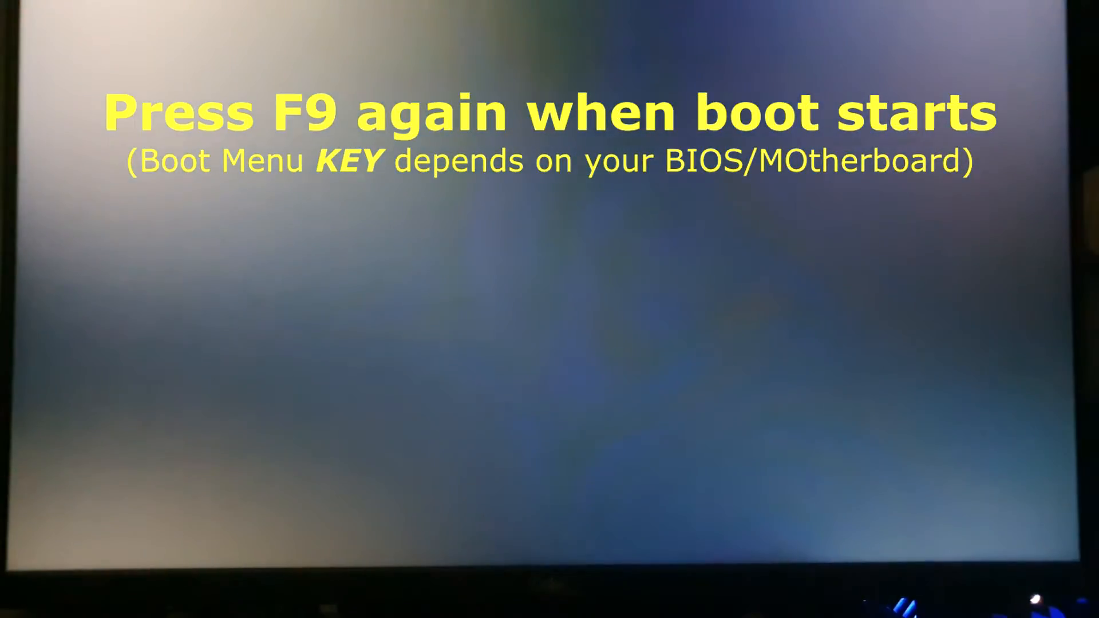
Step: Bring up the F9 boot menu and boot from the Multi Flash Reader 1.00 USB drive
{"action": "key", "text": "f9"}
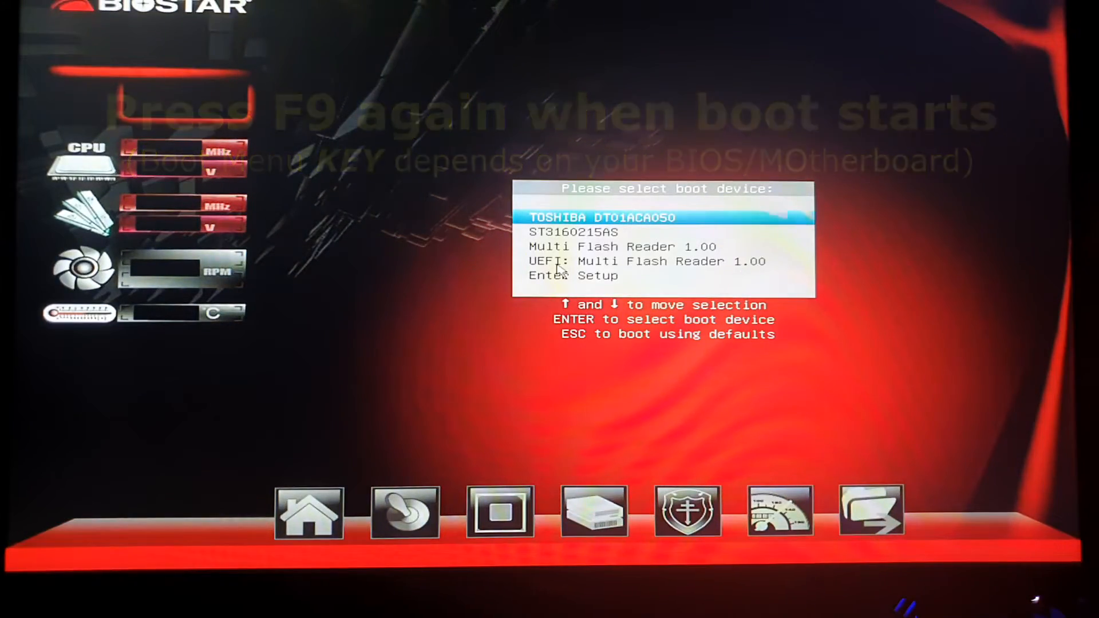
{"action": "key", "text": "down"}
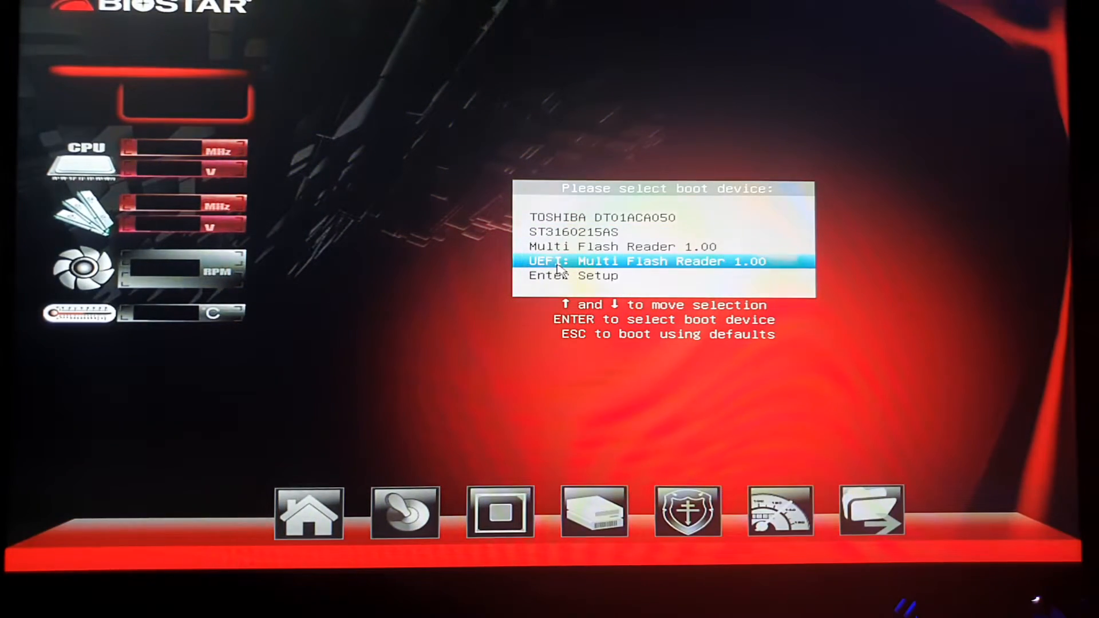
{"action": "key", "text": "up"}
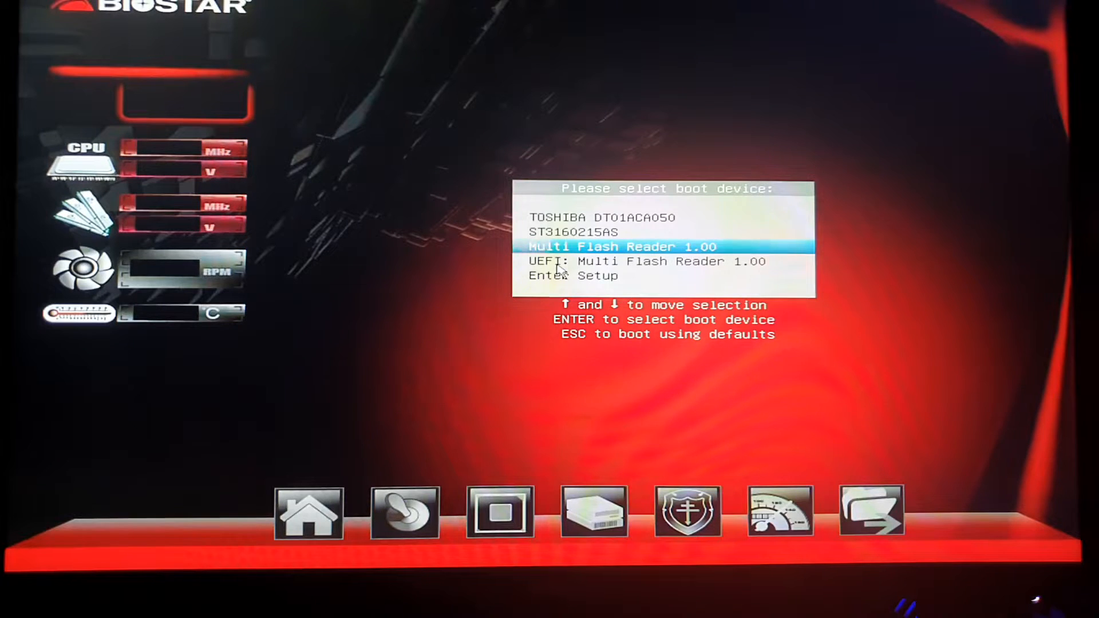
{"action": "key", "text": "Down"}
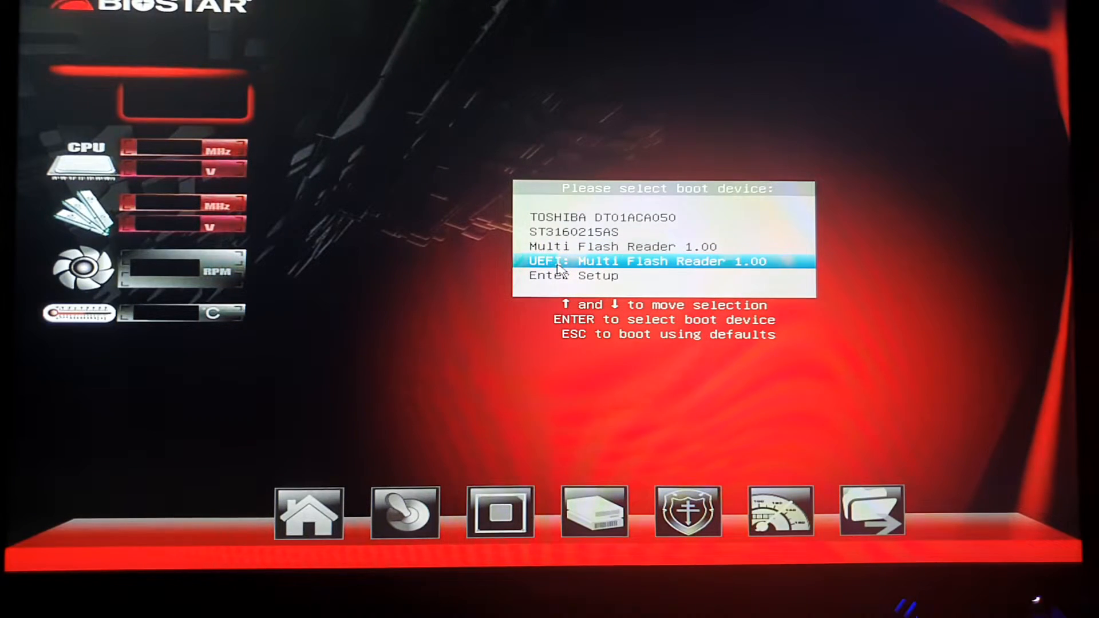
{"action": "key", "text": "up"}
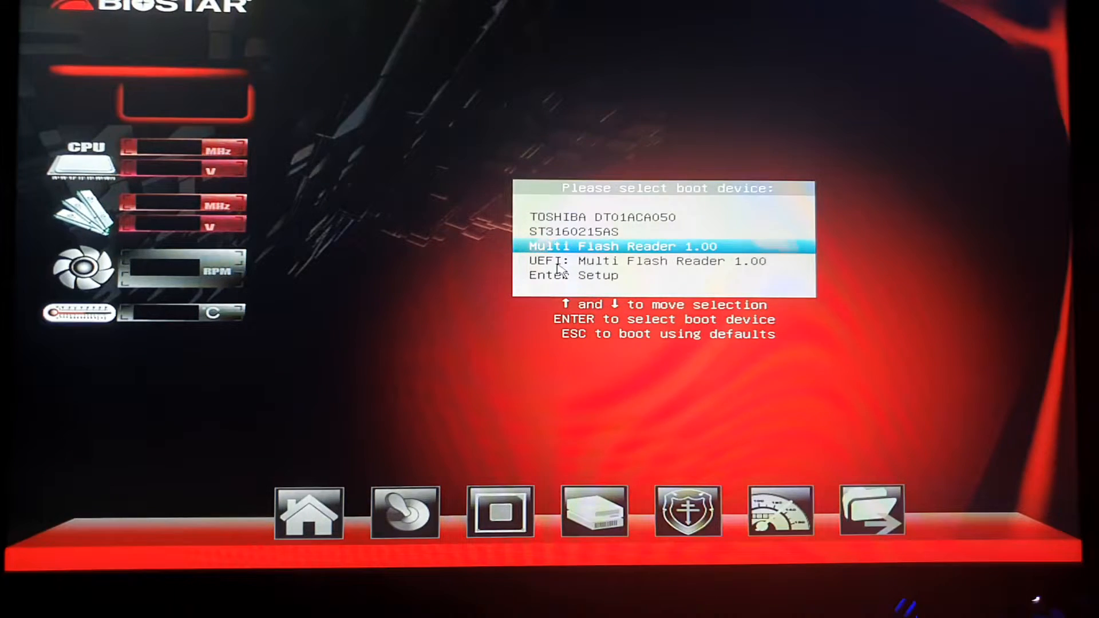
{"action": "key", "text": "down"}
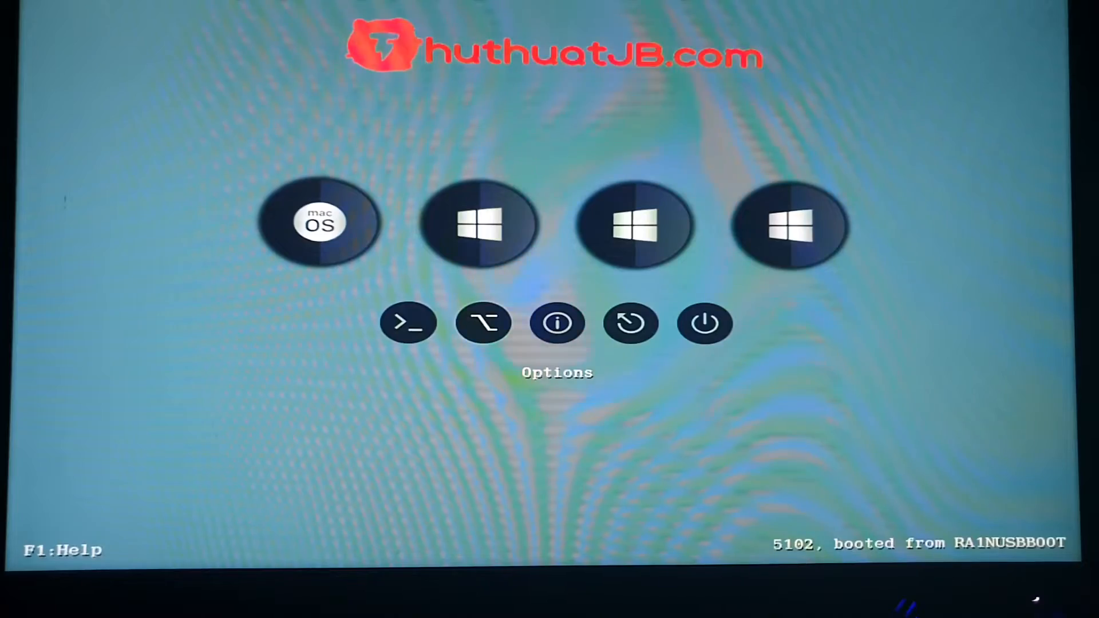
Step: Start the 'Boot macOS Install from Ra1nUSB' entry in Clover
{"action": "left_click", "coordinate": [483, 323]}
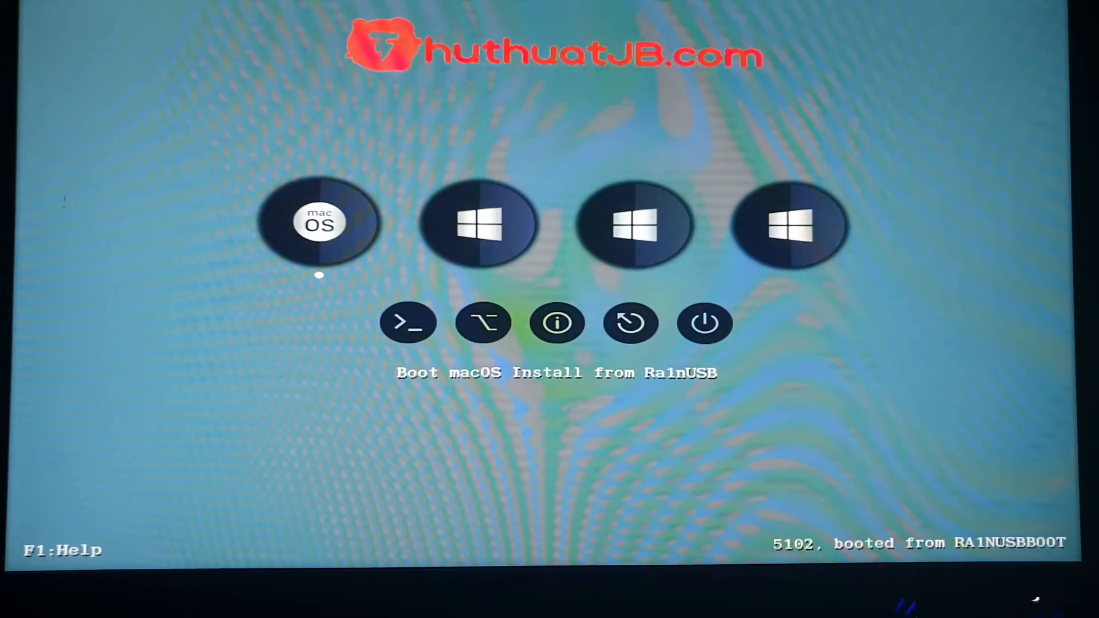
{"action": "left_click", "coordinate": [319, 223]}
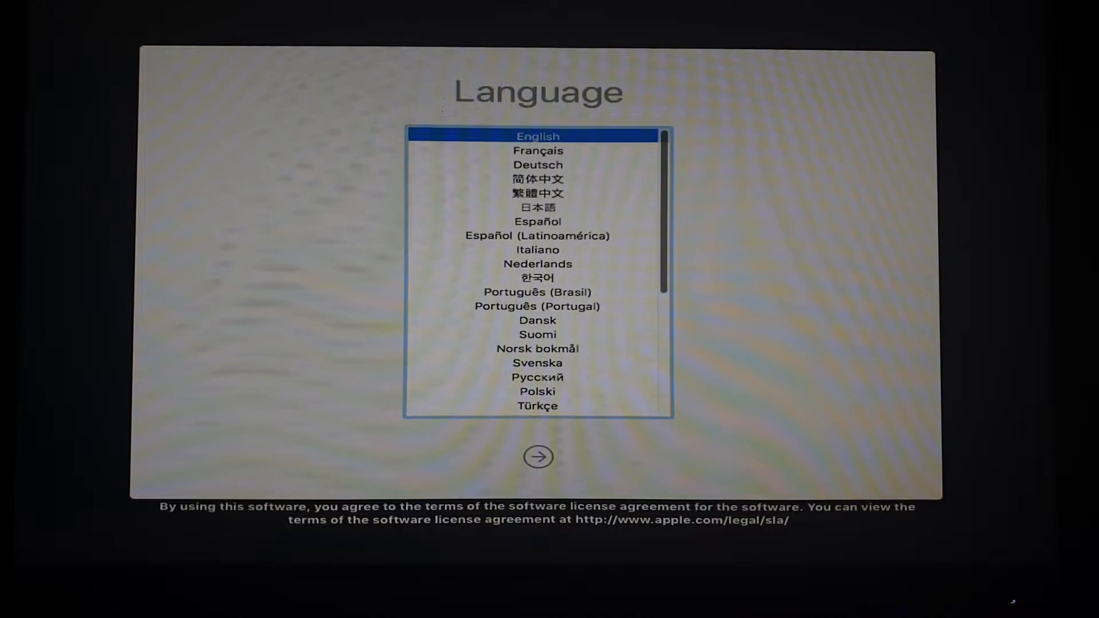
Step: Settle on English as the installer language and proceed
{"action": "left_click", "coordinate": [538, 151]}
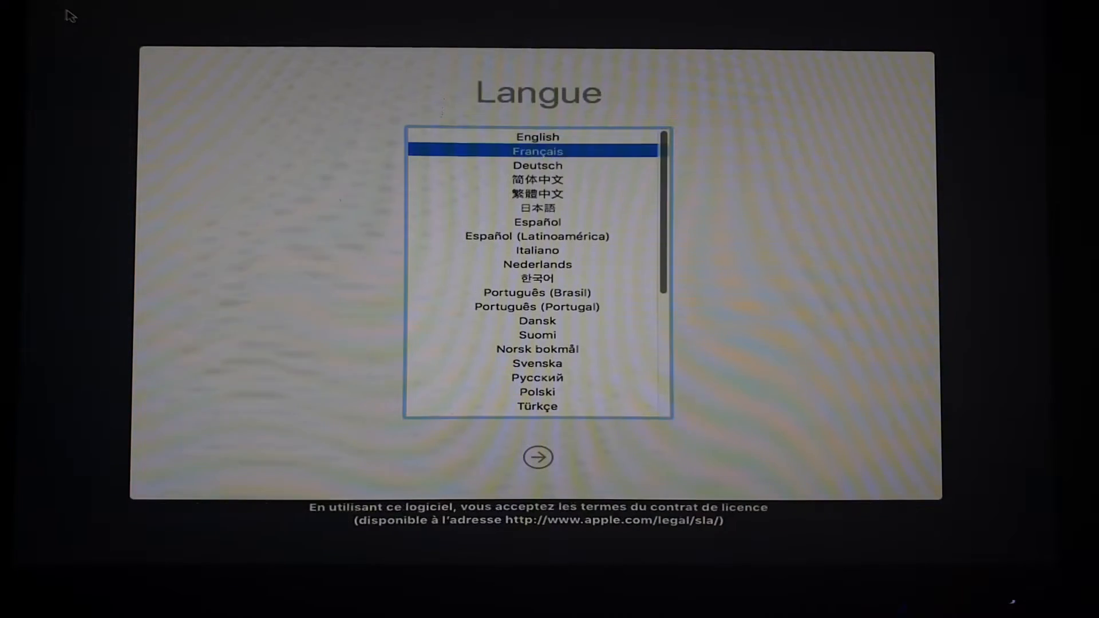
{"action": "left_click", "coordinate": [538, 137]}
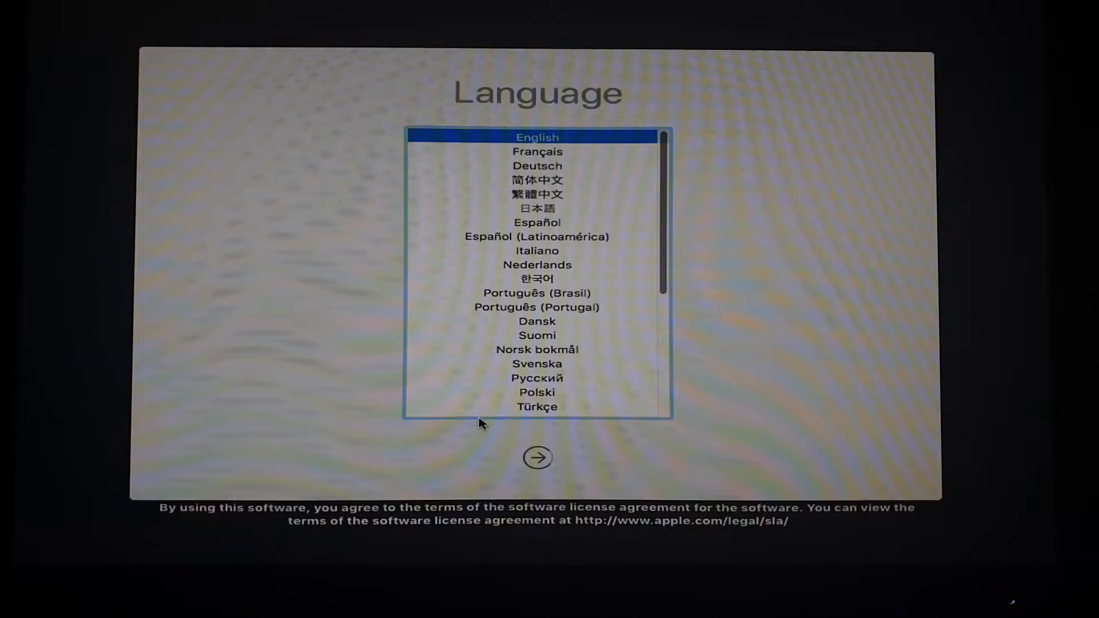
{"action": "left_click", "coordinate": [537, 458]}
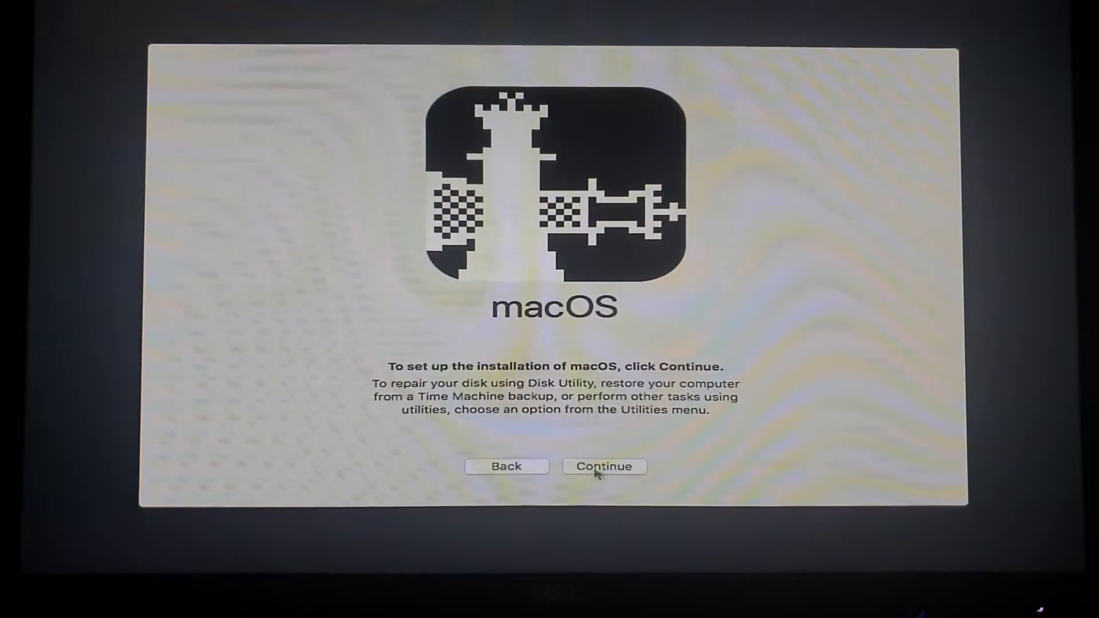
Step: Continue past the intro and Ra1nUSB readme, agree to the license, then back out of disk selection
{"action": "left_click", "coordinate": [603, 466]}
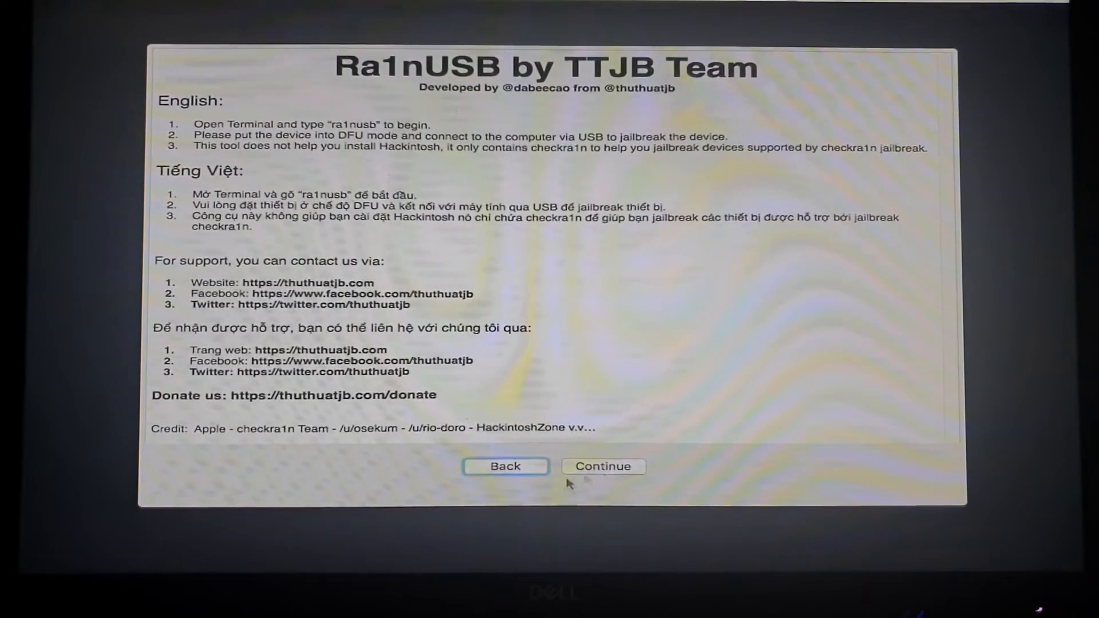
{"action": "mouse_move", "coordinate": [599, 475]}
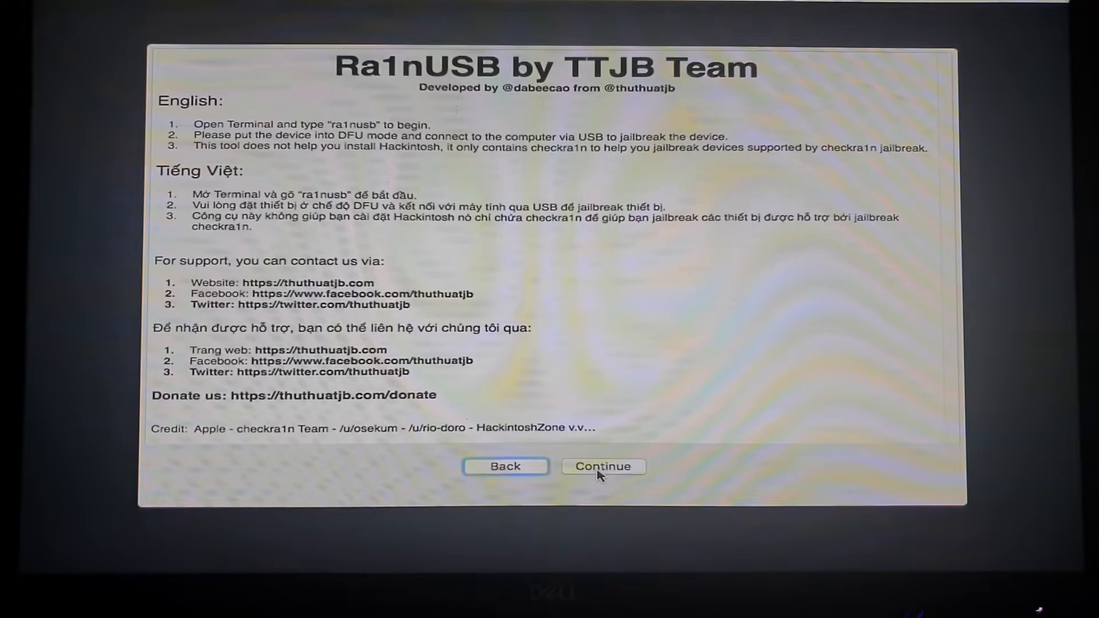
{"action": "left_click", "coordinate": [603, 467]}
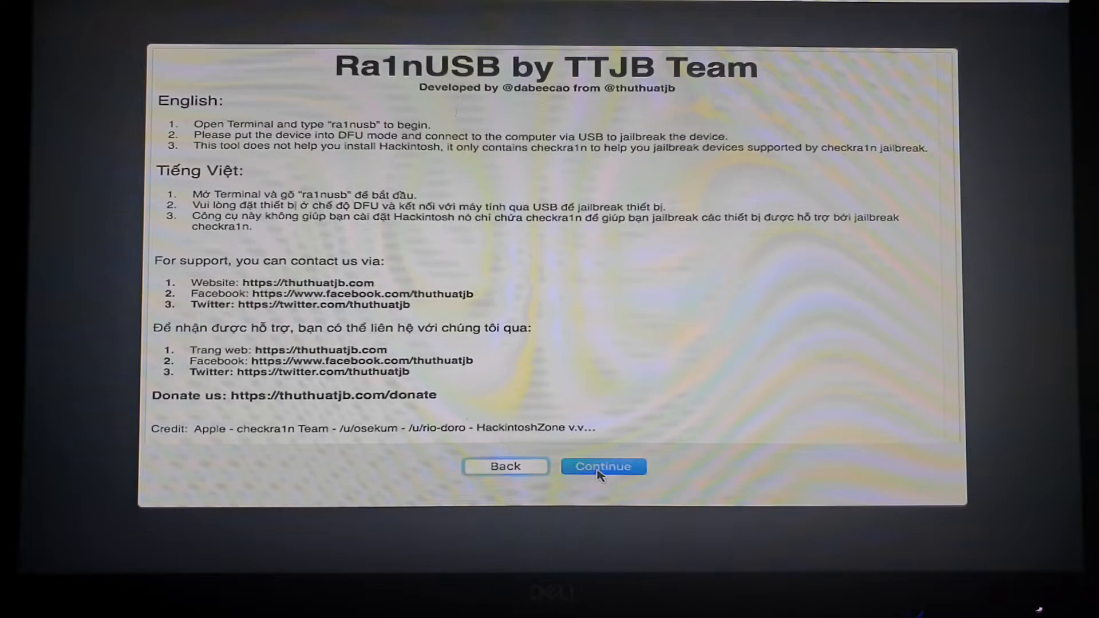
{"action": "left_click", "coordinate": [603, 466]}
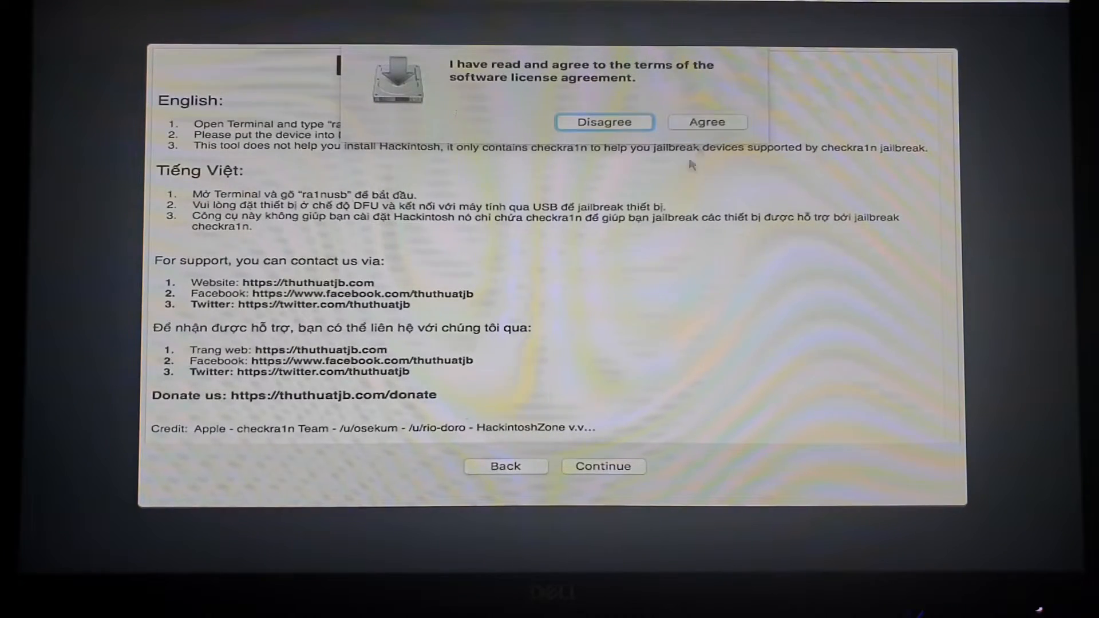
{"action": "left_click", "coordinate": [706, 121]}
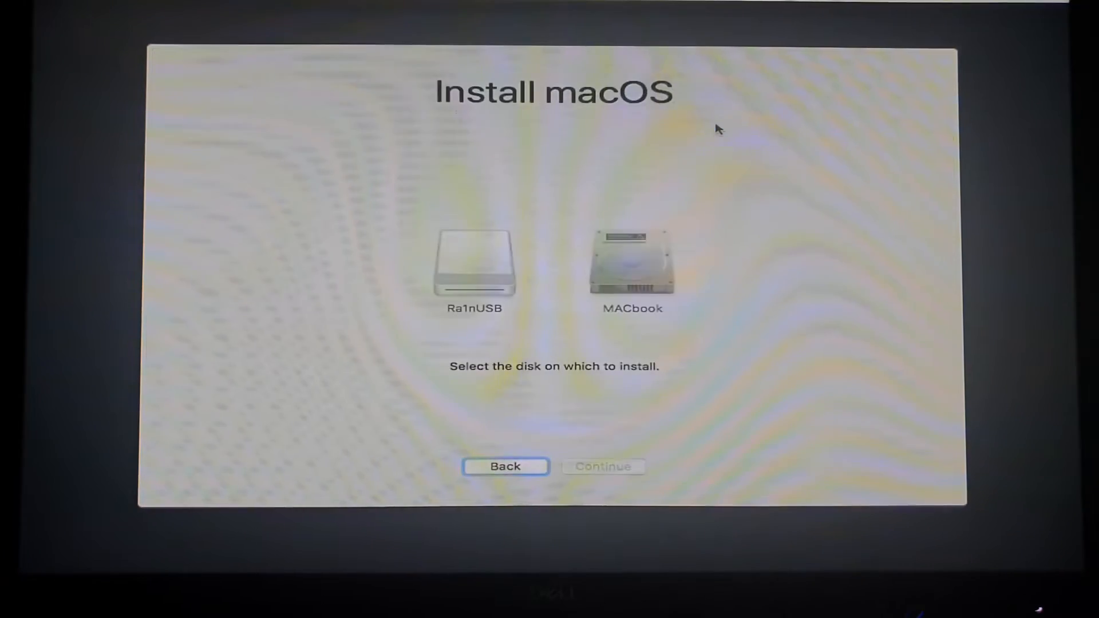
{"action": "mouse_move", "coordinate": [522, 465]}
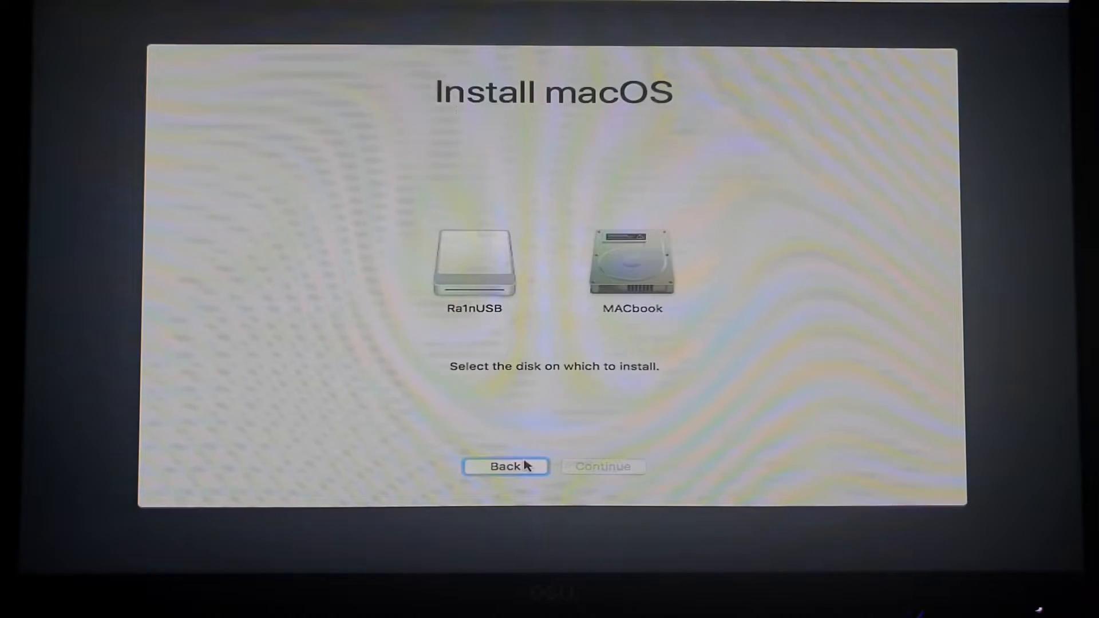
{"action": "left_click", "coordinate": [505, 466]}
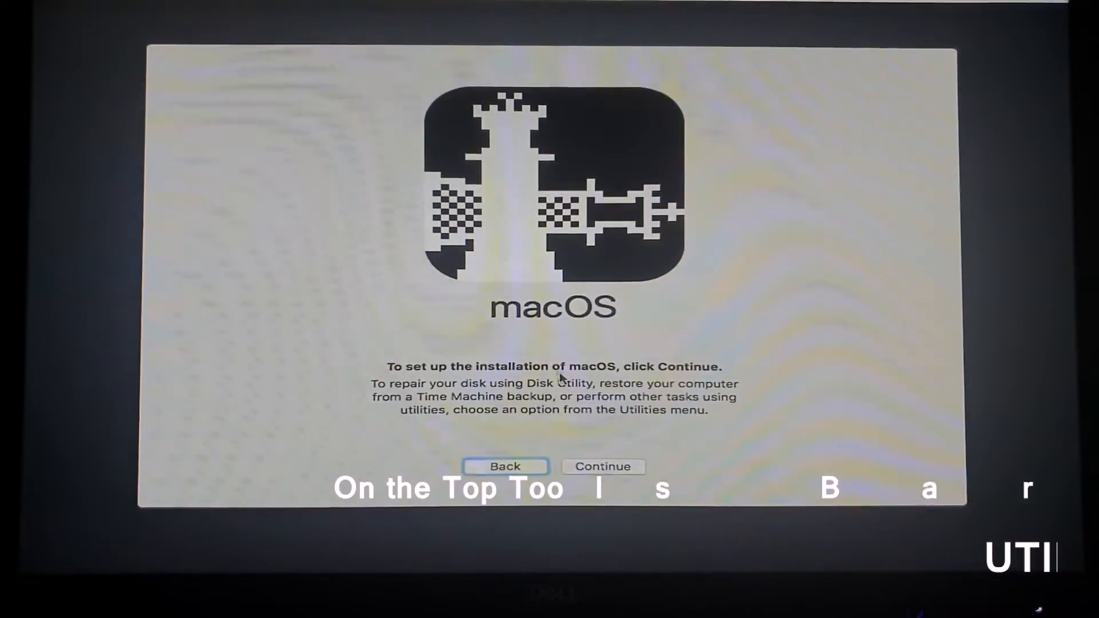
Step: Launch Terminal from the installer's Utilities menu
{"action": "left_click", "coordinate": [602, 466]}
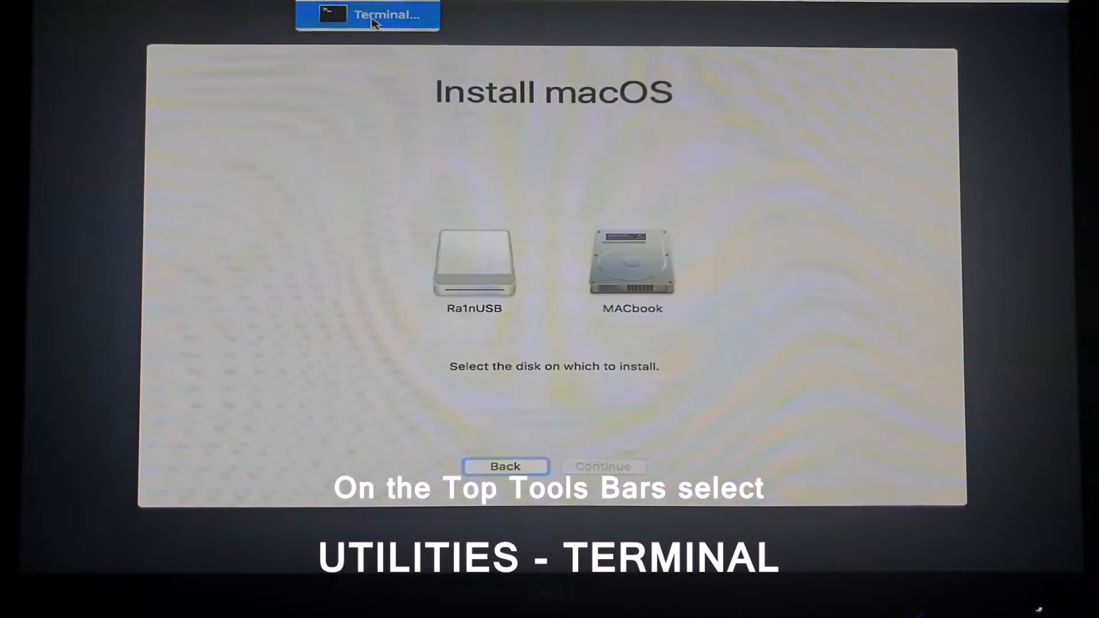
{"action": "left_click", "coordinate": [367, 14]}
{"action": "type", "text": "cd /applications"}
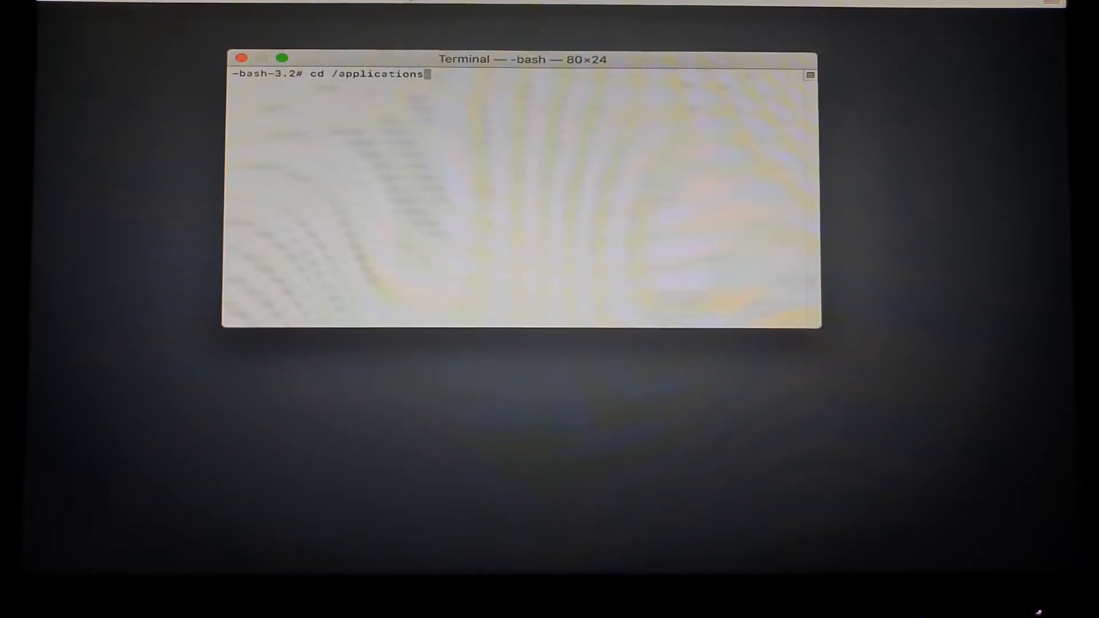
Step: Change into /applications/minausb.app/contents/macos and run ./minausb to launch the patcher
{"action": "type", "text": "/minausb.app/"}
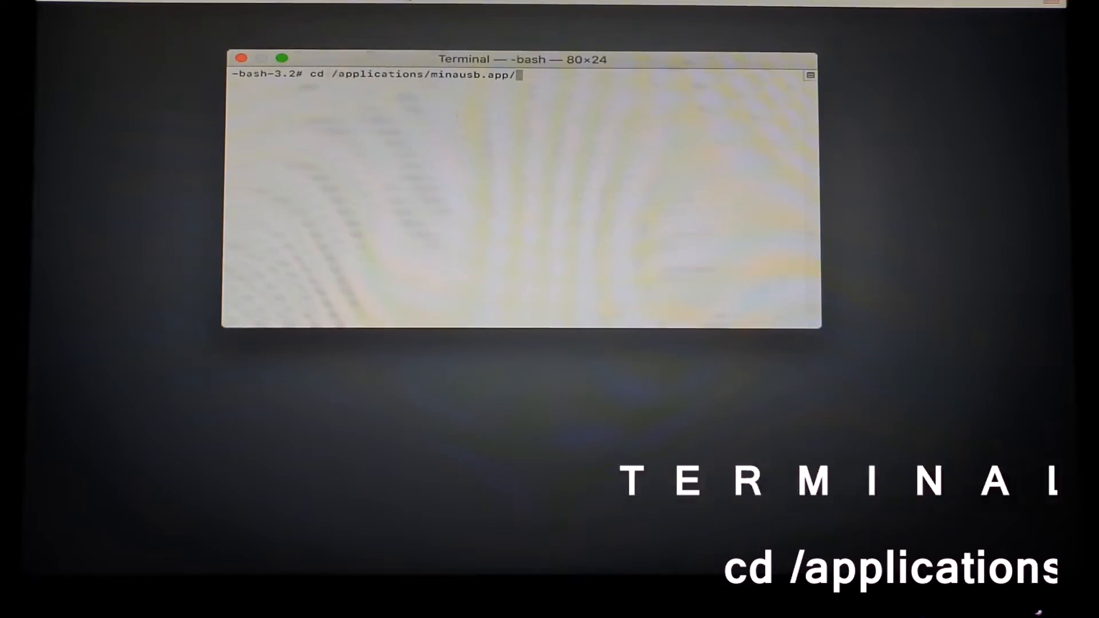
{"action": "type", "text": "contents"}
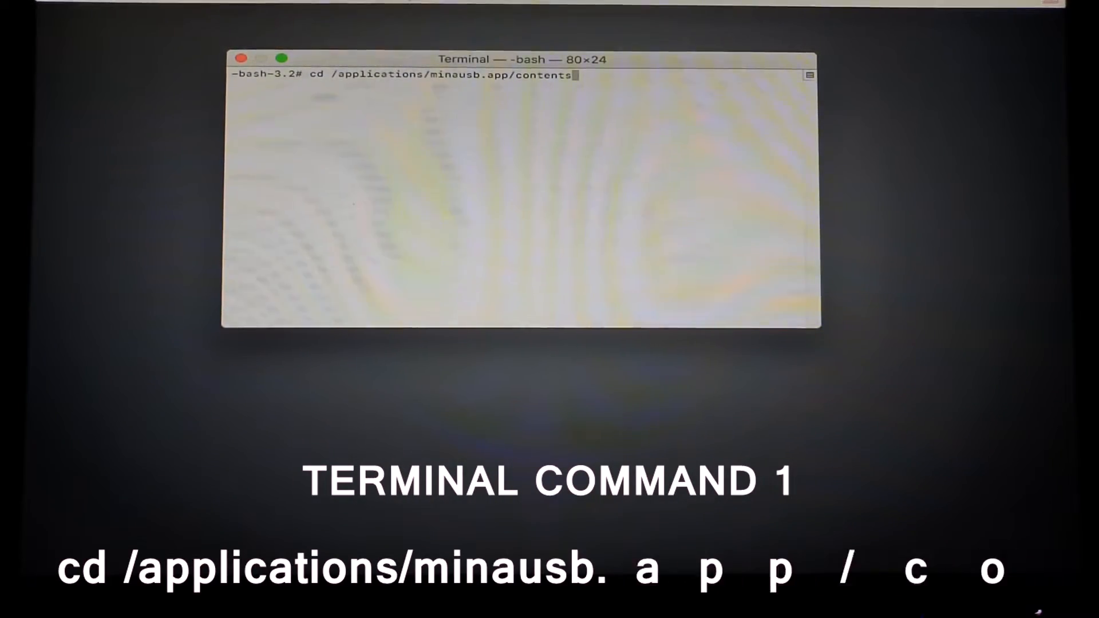
{"action": "type", "text": "/macos"}
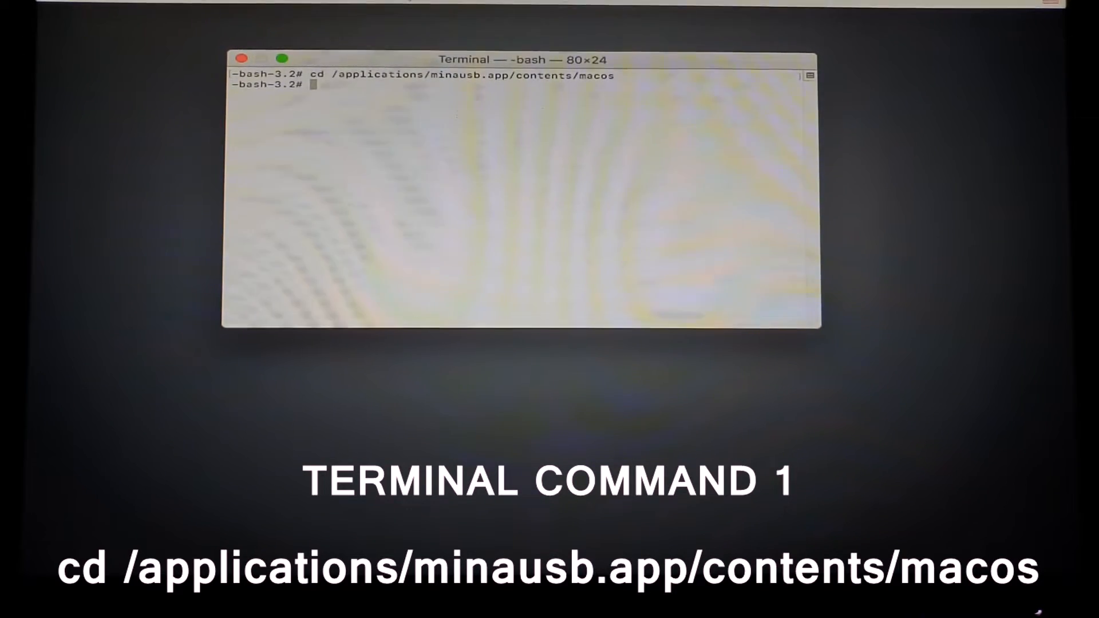
{"action": "type", "text": "./"}
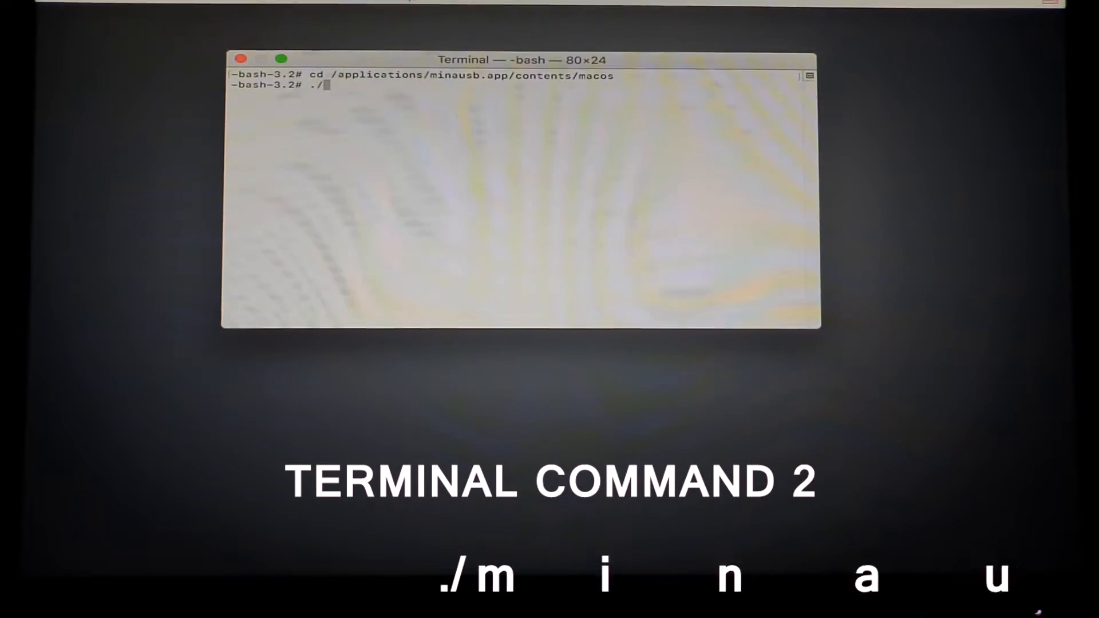
{"action": "type", "text": "minausb"}
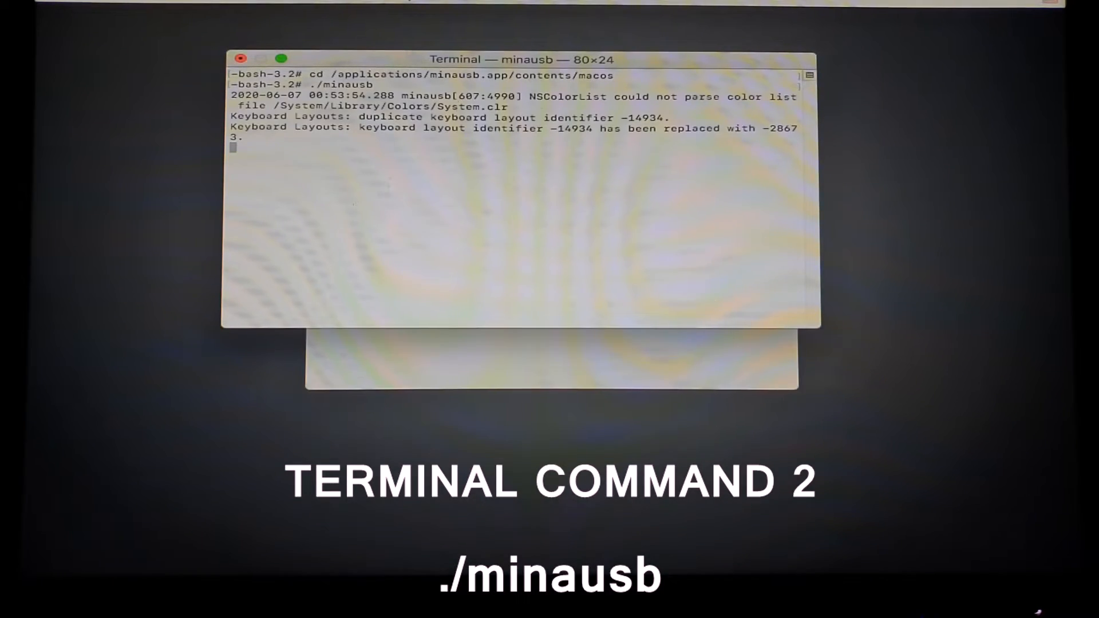
{"action": "key", "text": "Return"}
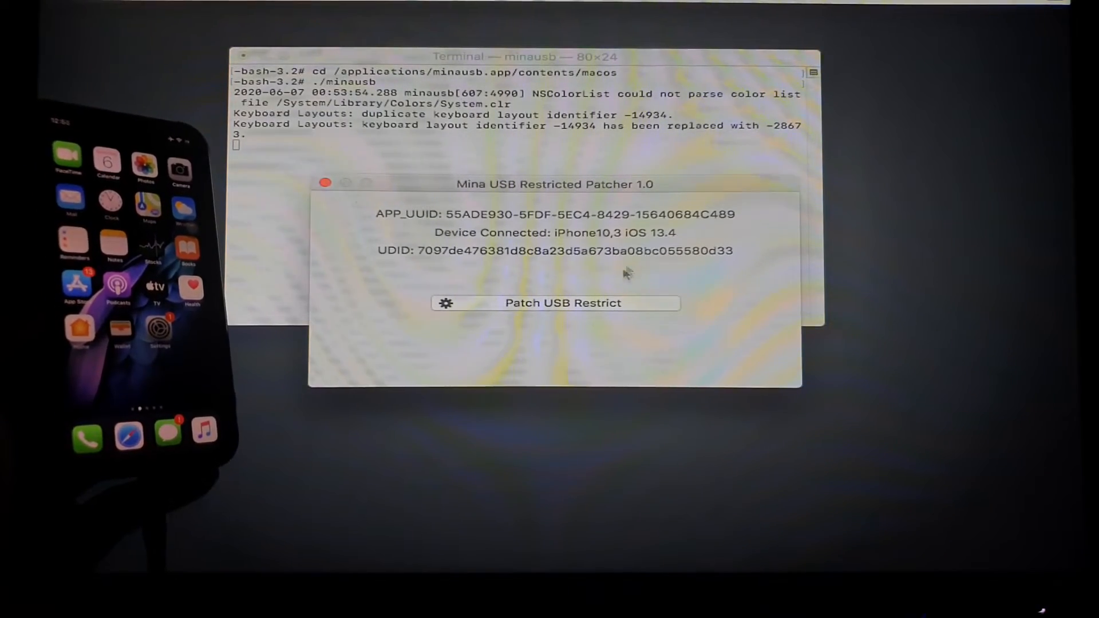
Step: Move the patcher window right and run Patch USB Restrict on the iPhone10,3 (iOS 13.4)
{"action": "left_click_drag", "start_coordinate": [554, 183], "coordinate": [611, 172]}
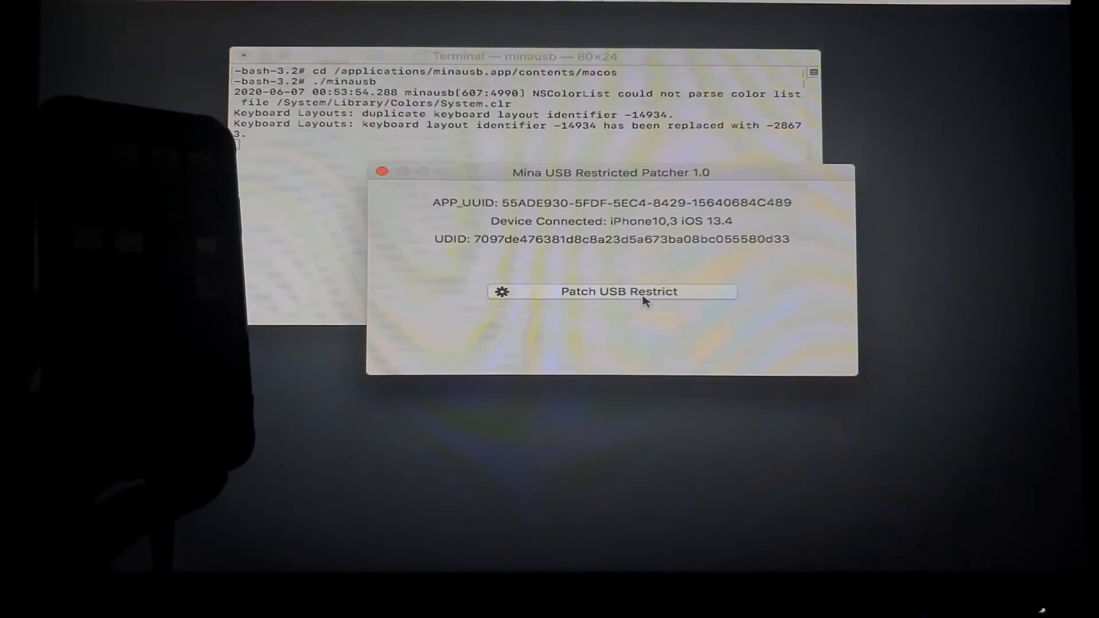
{"action": "left_click", "coordinate": [619, 292]}
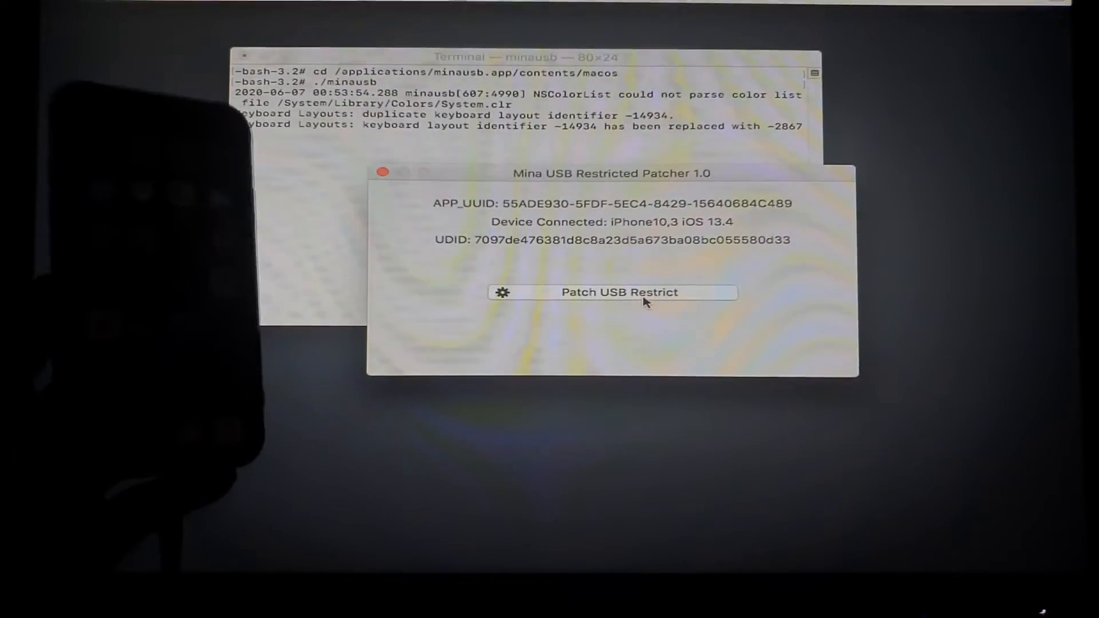